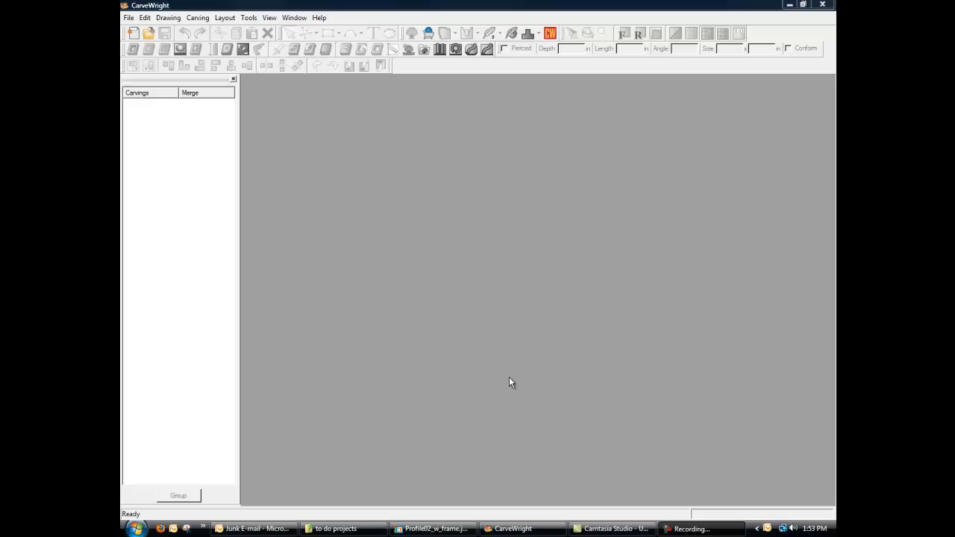
Start a new board and bring up its size settings for 14 x 14 x 0.75 inch
{"action": "left_click", "coordinate": [132, 33]}
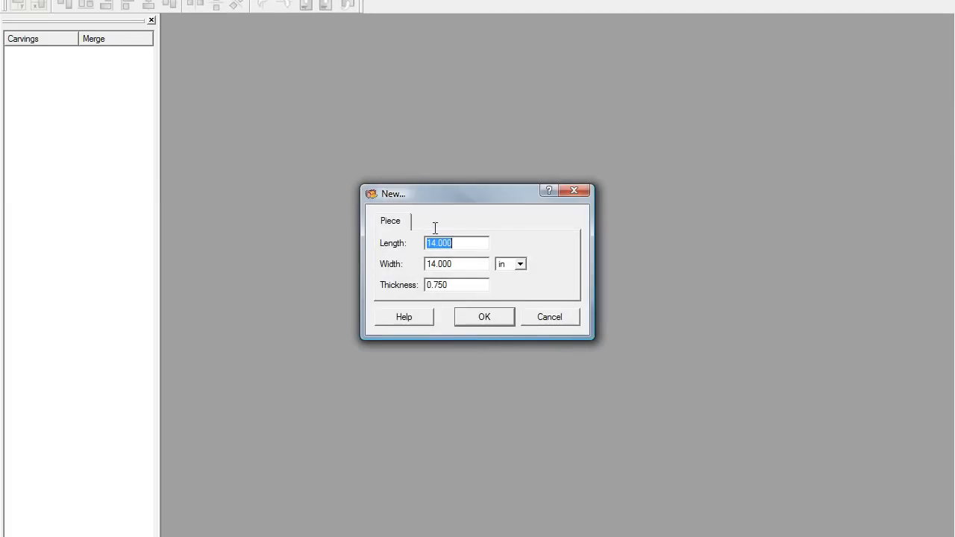
{"action": "mouse_move", "coordinate": [469, 304]}
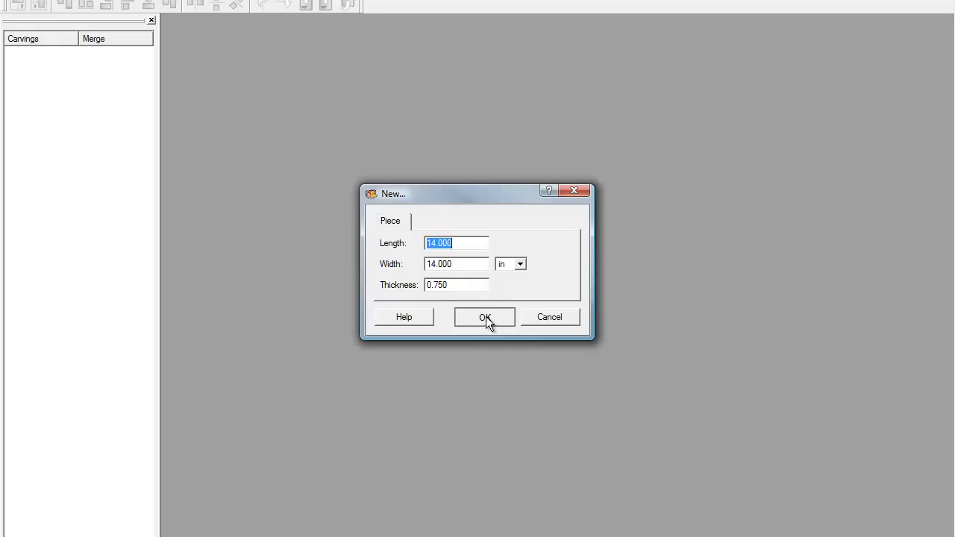
Confirm the New dialog to create the 14 x 14 x 0.75 inch board
{"action": "left_click", "coordinate": [483, 316]}
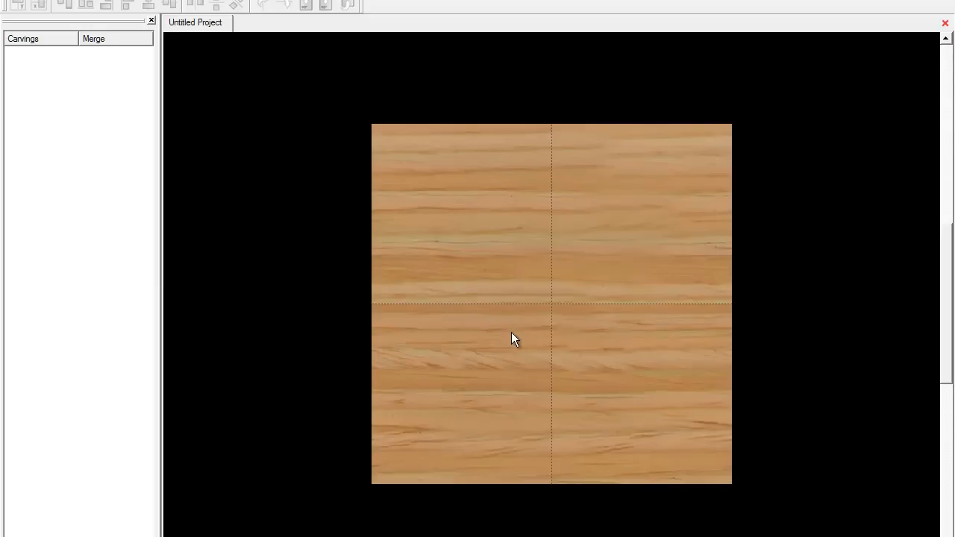
{"action": "mouse_move", "coordinate": [574, 319]}
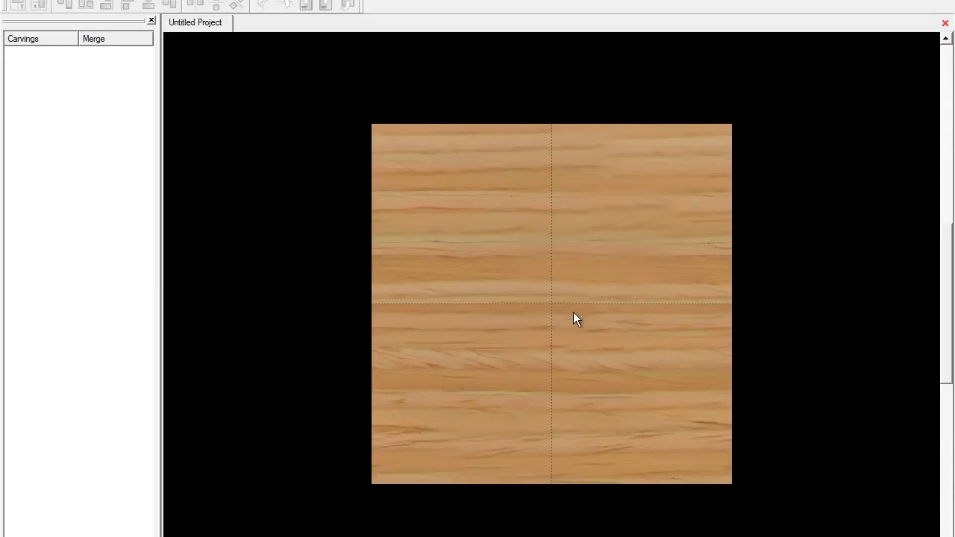
{"action": "mouse_move", "coordinate": [659, 252]}
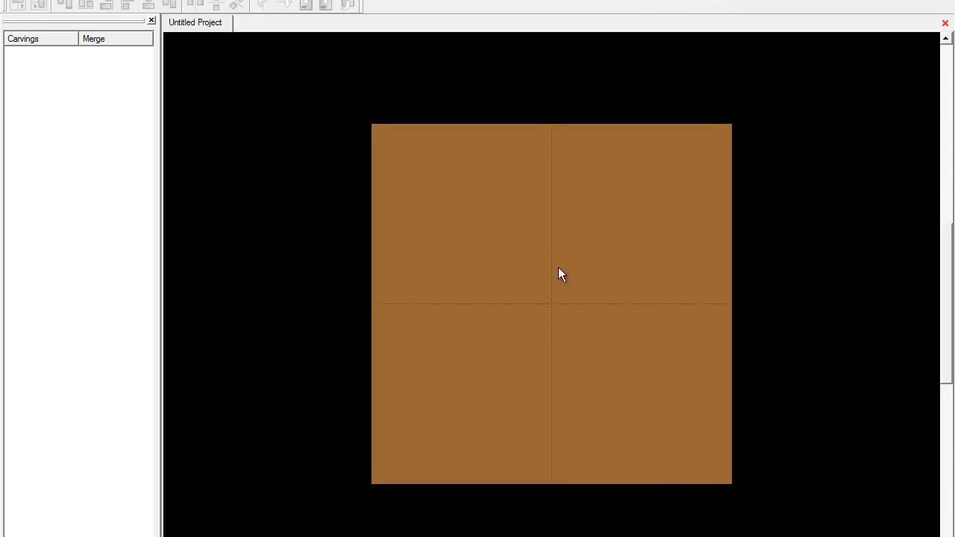
{"action": "mouse_move", "coordinate": [579, 320]}
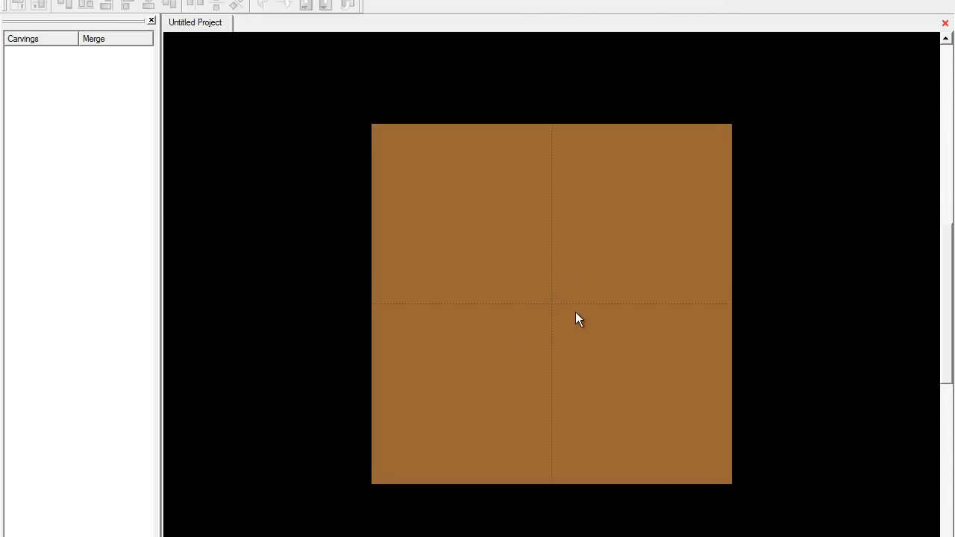
{"action": "mouse_move", "coordinate": [602, 280]}
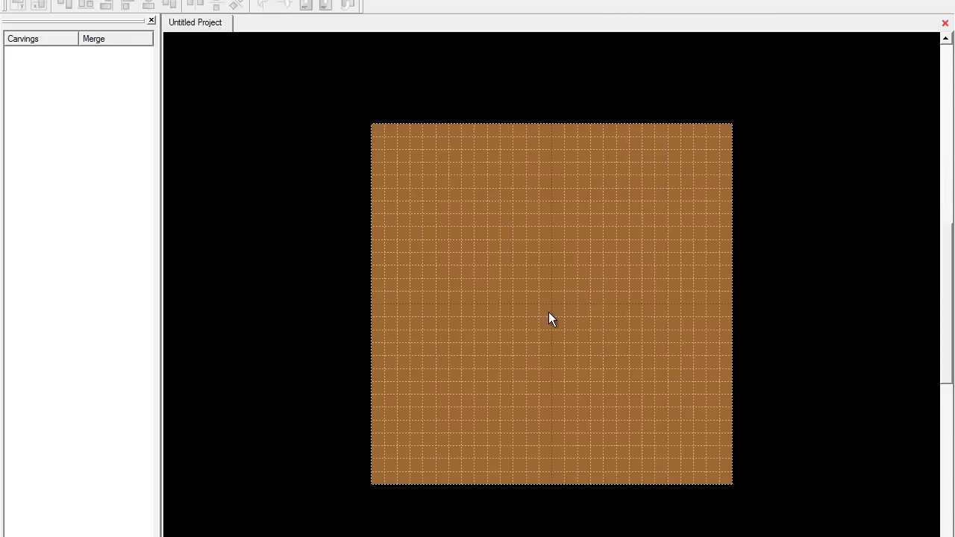
{"action": "mouse_move", "coordinate": [519, 343]}
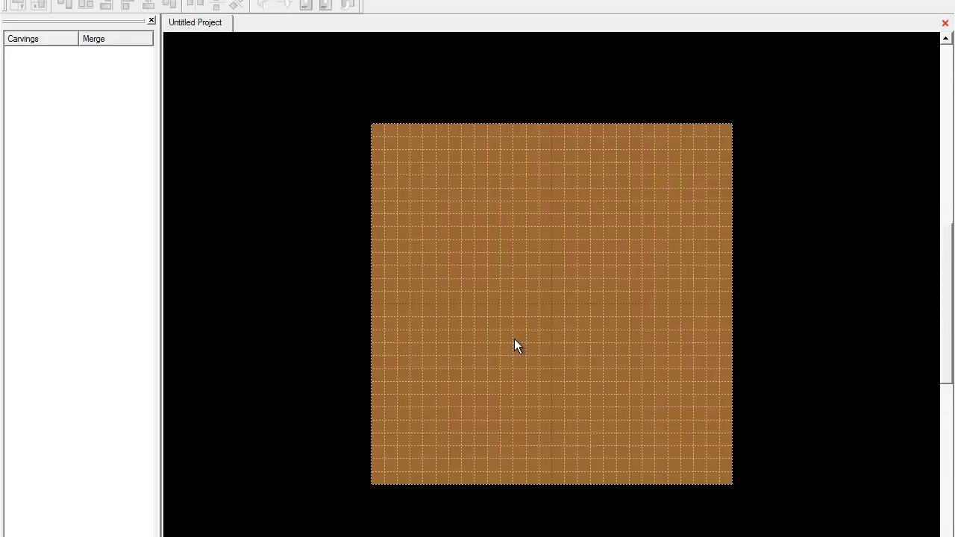
{"action": "mouse_move", "coordinate": [511, 291]}
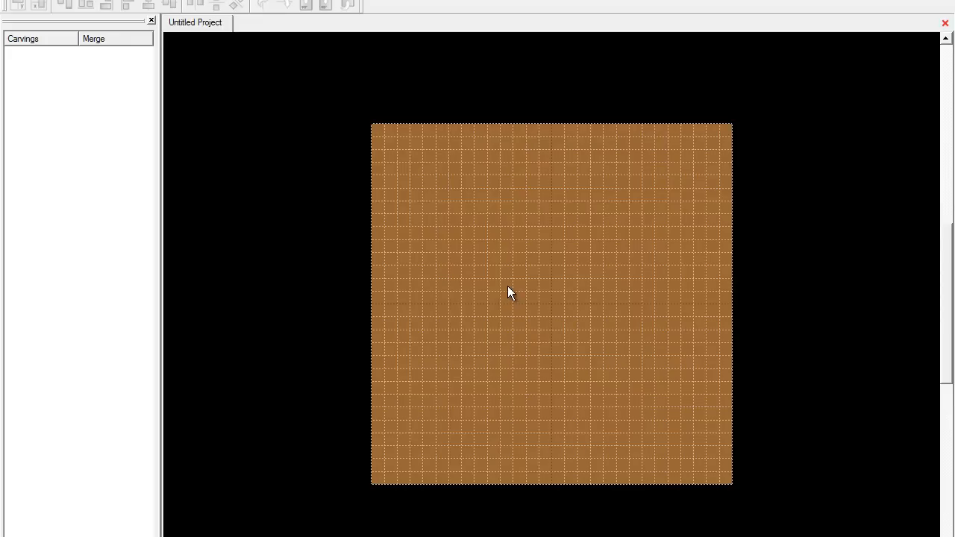
{"action": "mouse_move", "coordinate": [513, 345]}
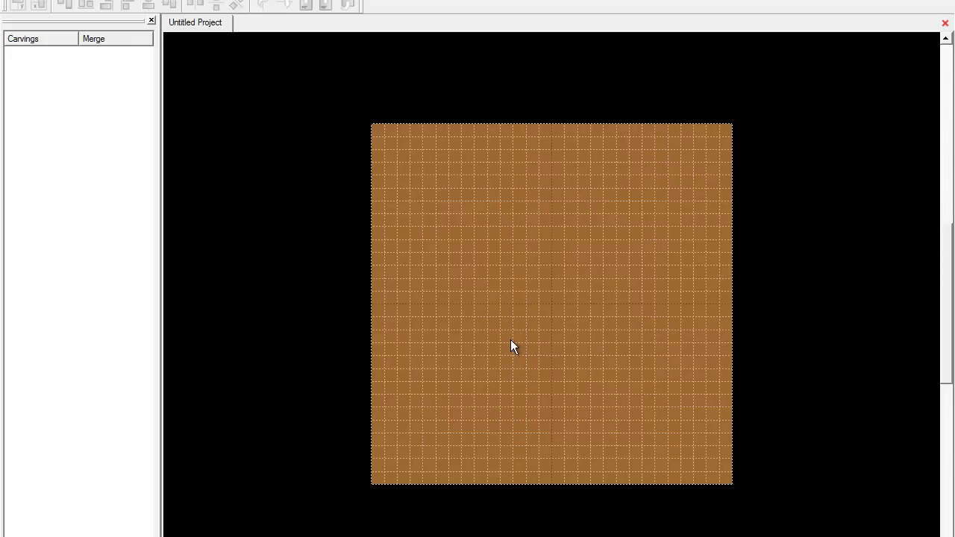
{"action": "mouse_move", "coordinate": [441, 173]}
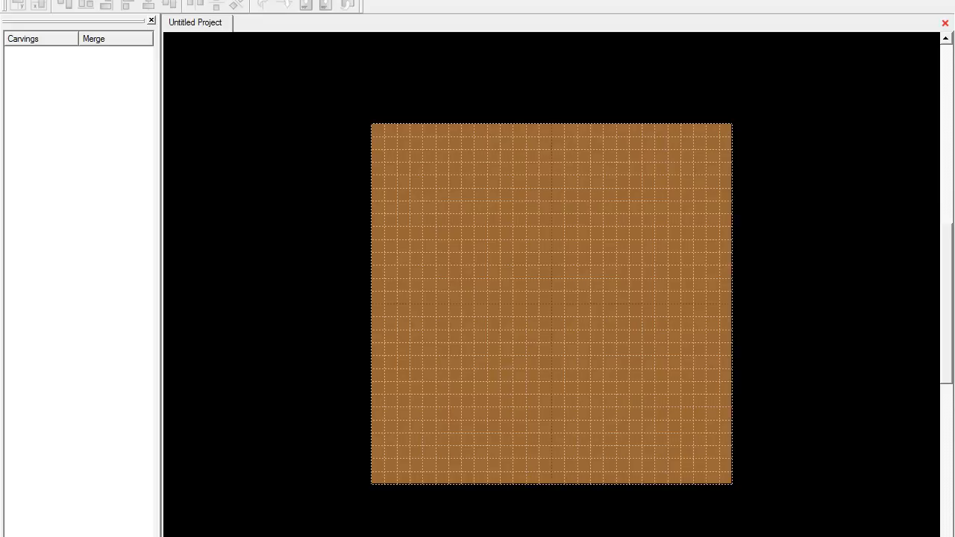
{"action": "mouse_move", "coordinate": [385, 331]}
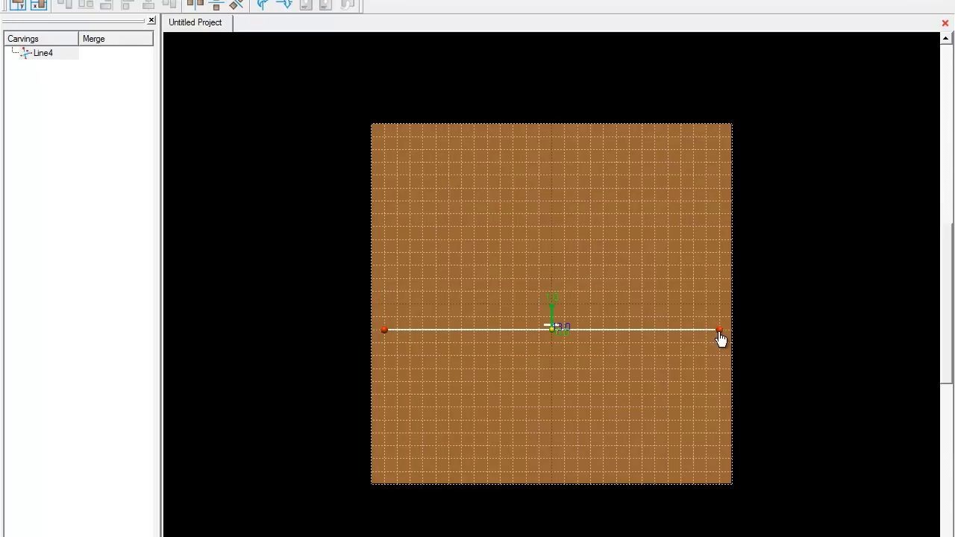
{"action": "mouse_move", "coordinate": [421, 248]}
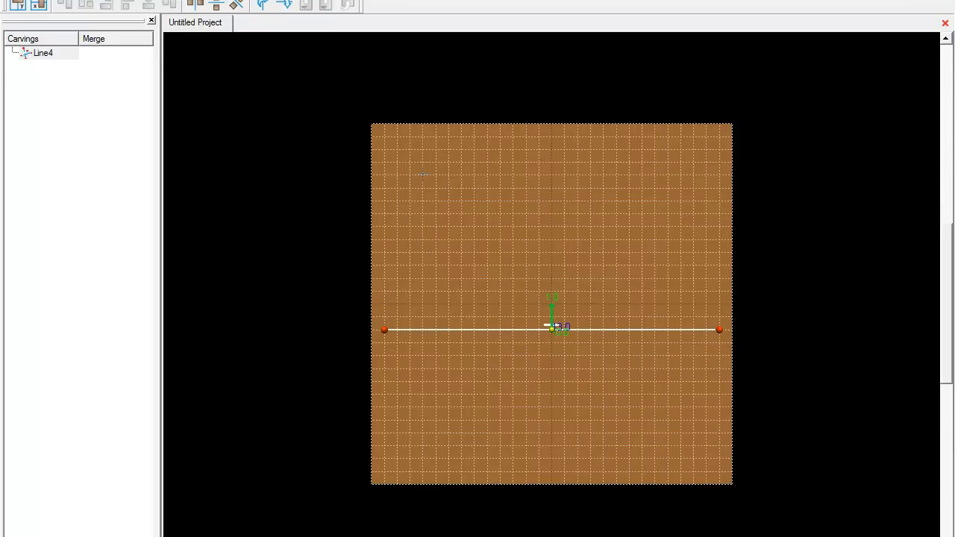
{"action": "mouse_move", "coordinate": [397, 173]}
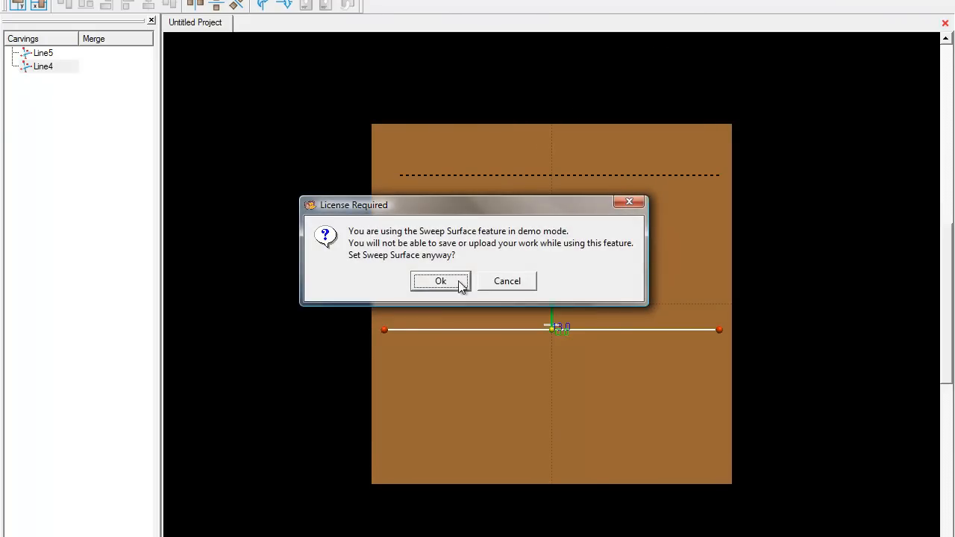
Accept the demo-mode sweep warning and zoom the profile editor onto the gridded cross-section
{"action": "left_click", "coordinate": [440, 280]}
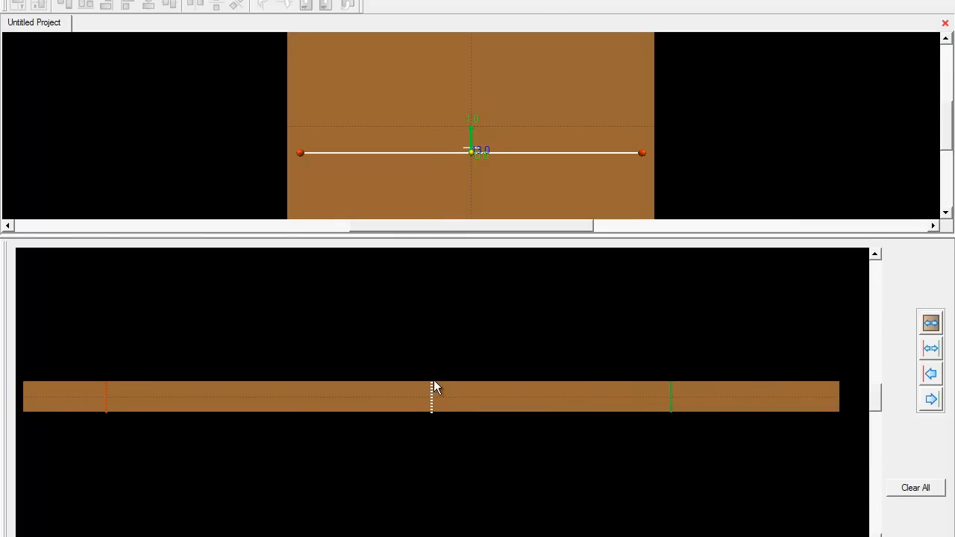
{"action": "mouse_move", "coordinate": [441, 423]}
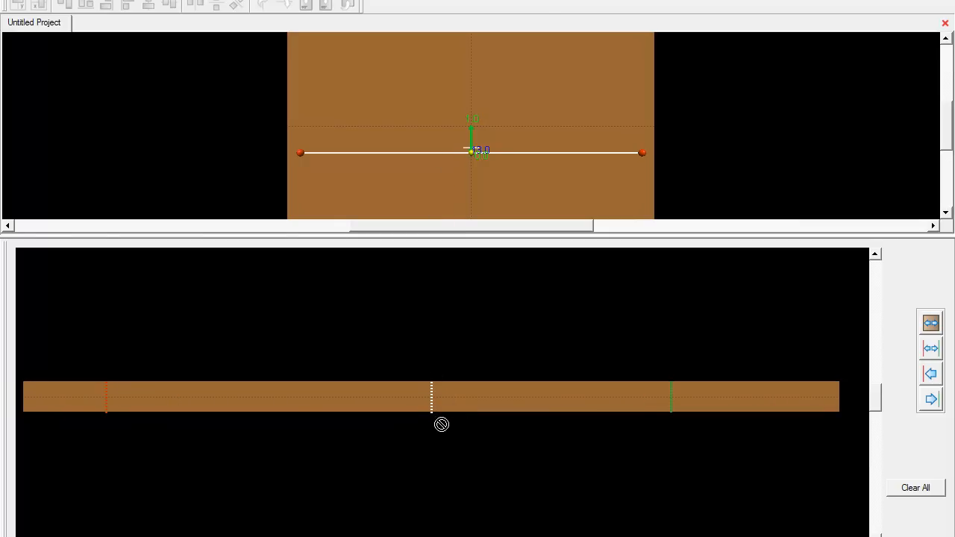
{"action": "mouse_move", "coordinate": [440, 416]}
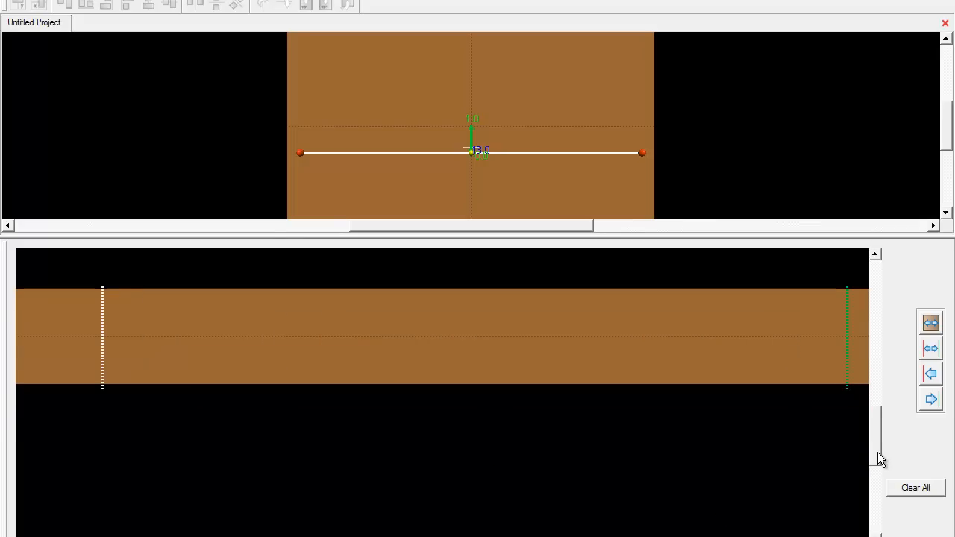
{"action": "scroll", "scroll_direction": "down", "scroll_amount": 3}
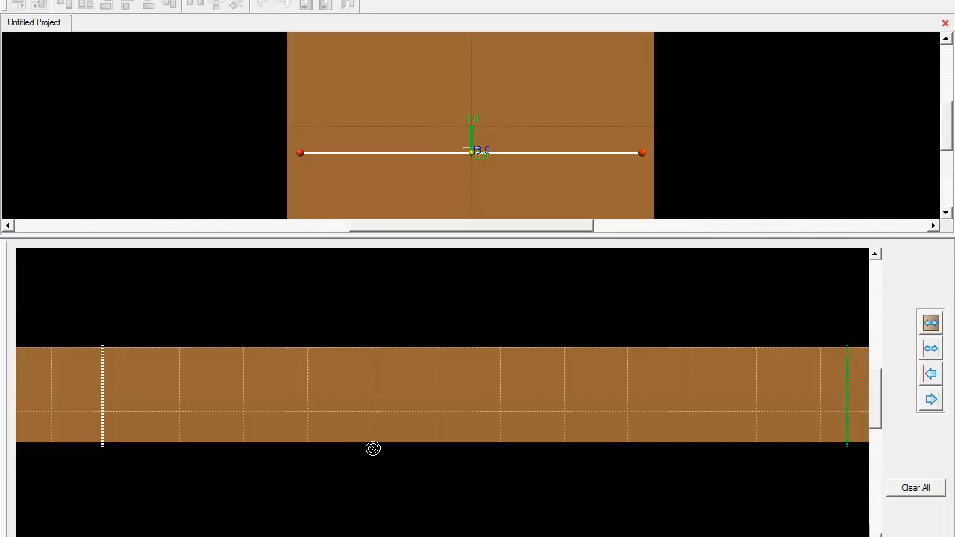
{"action": "mouse_move", "coordinate": [334, 445]}
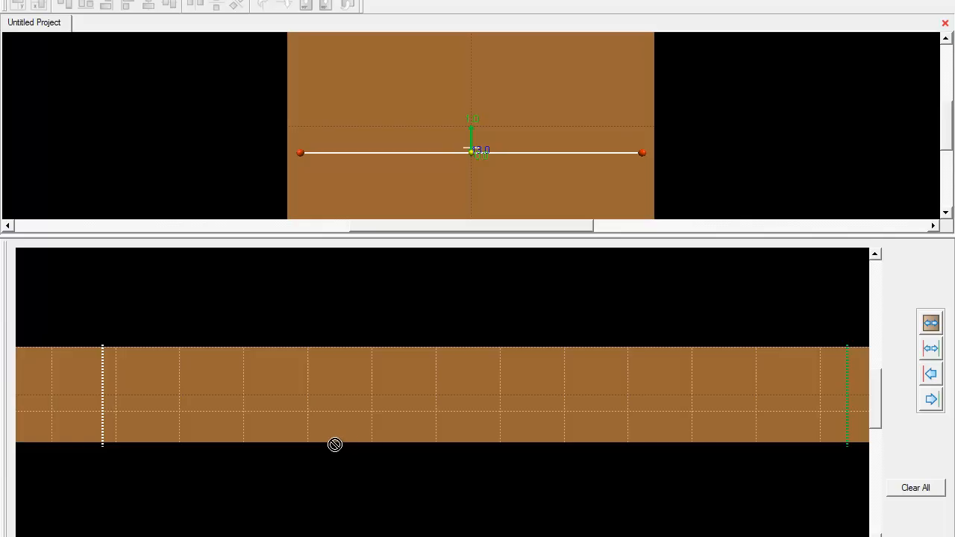
{"action": "mouse_move", "coordinate": [182, 419]}
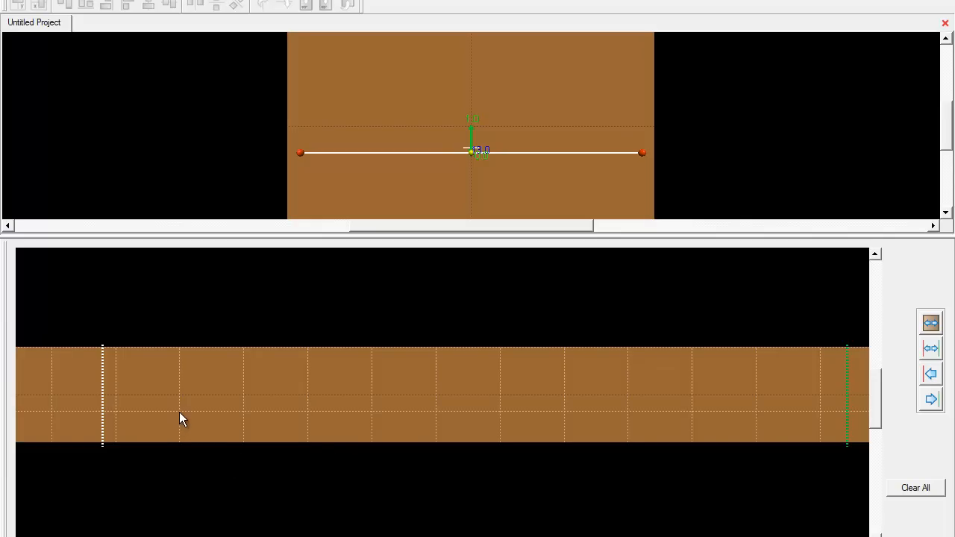
{"action": "mouse_move", "coordinate": [104, 409]}
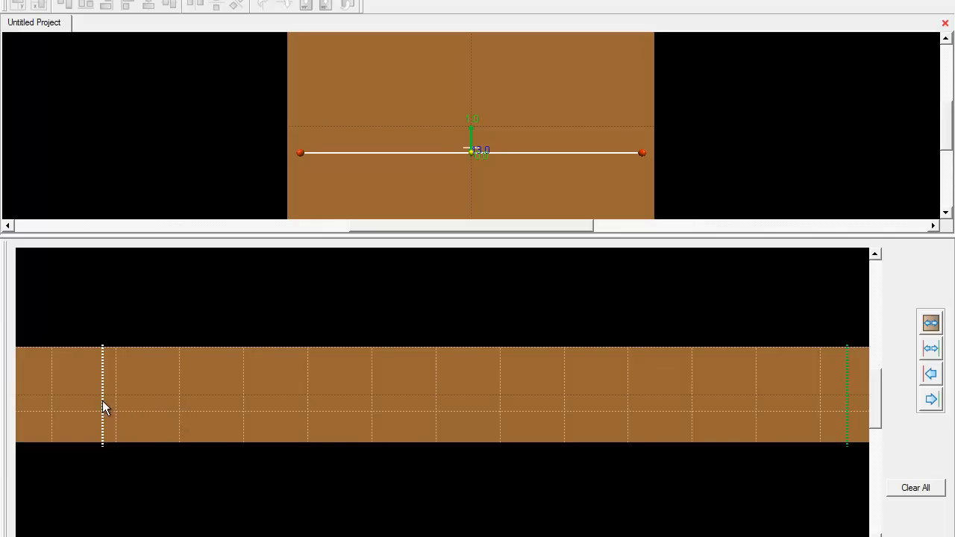
{"action": "mouse_move", "coordinate": [185, 417]}
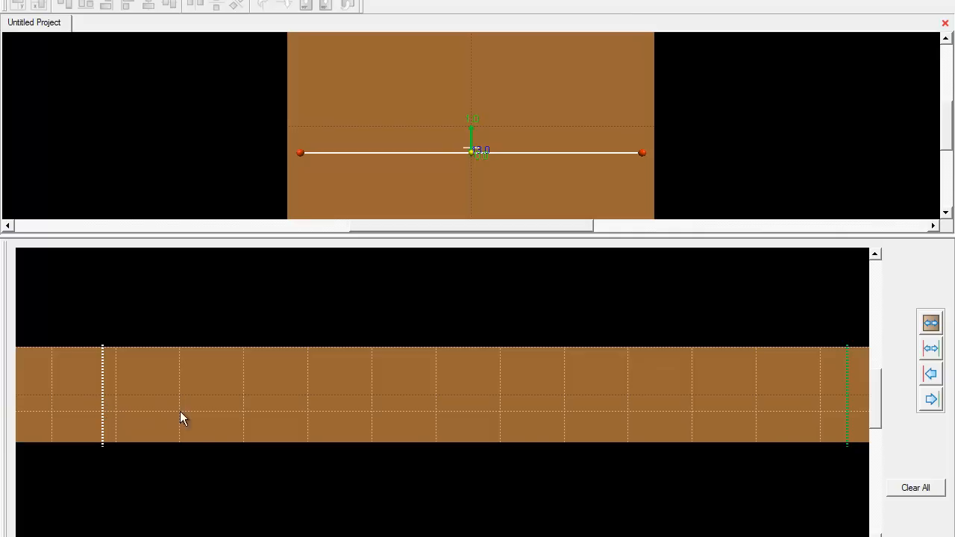
{"action": "mouse_move", "coordinate": [373, 415]}
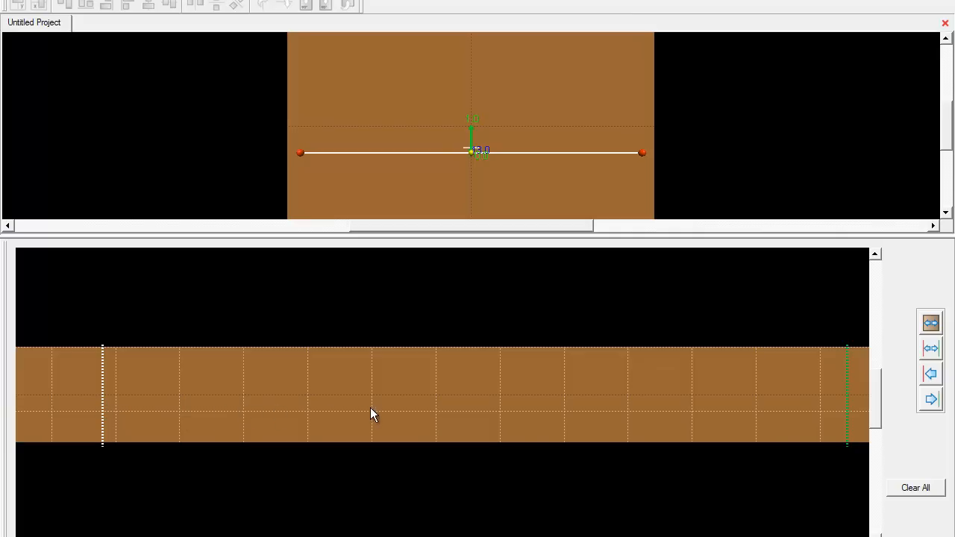
{"action": "mouse_move", "coordinate": [559, 418]}
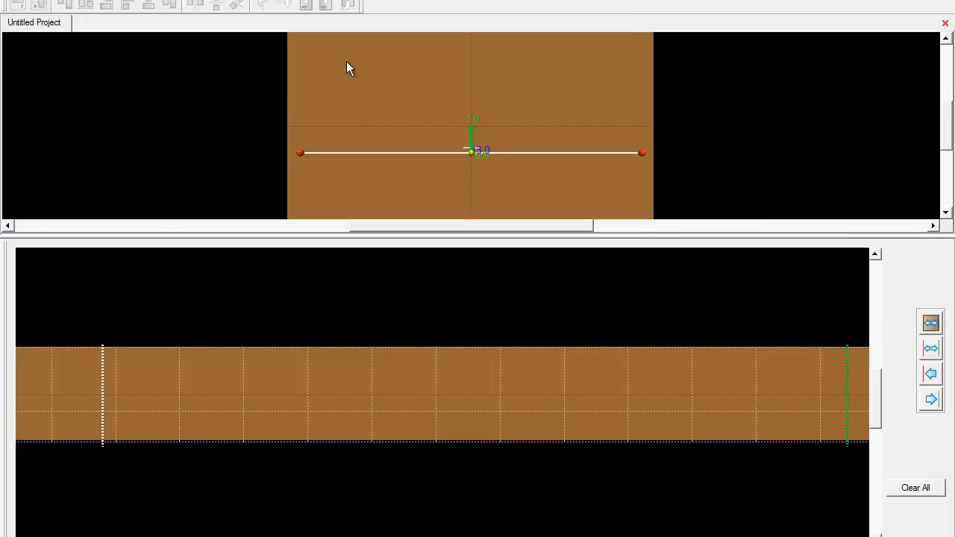
{"action": "mouse_move", "coordinate": [552, 364]}
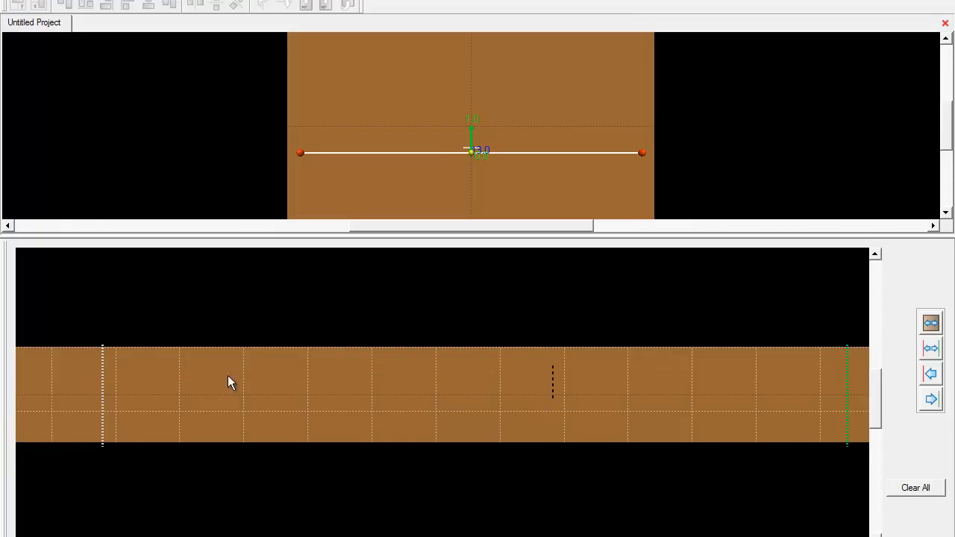
{"action": "mouse_move", "coordinate": [555, 395]}
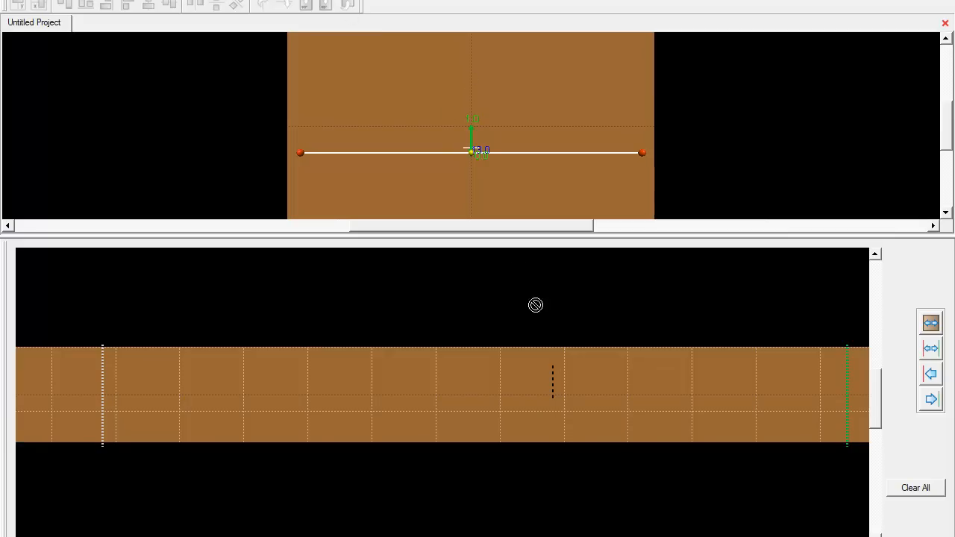
{"action": "mouse_move", "coordinate": [549, 442]}
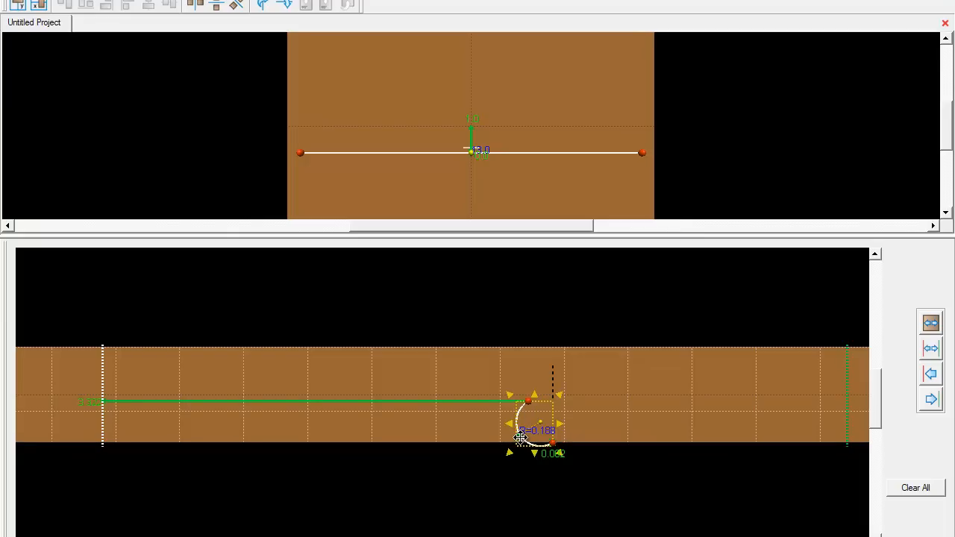
Shape a trial profile: a flat run with a rounded drop and a rounded bump at the left edge
{"action": "left_click_drag", "start_coordinate": [519, 435], "coordinate": [534, 431]}
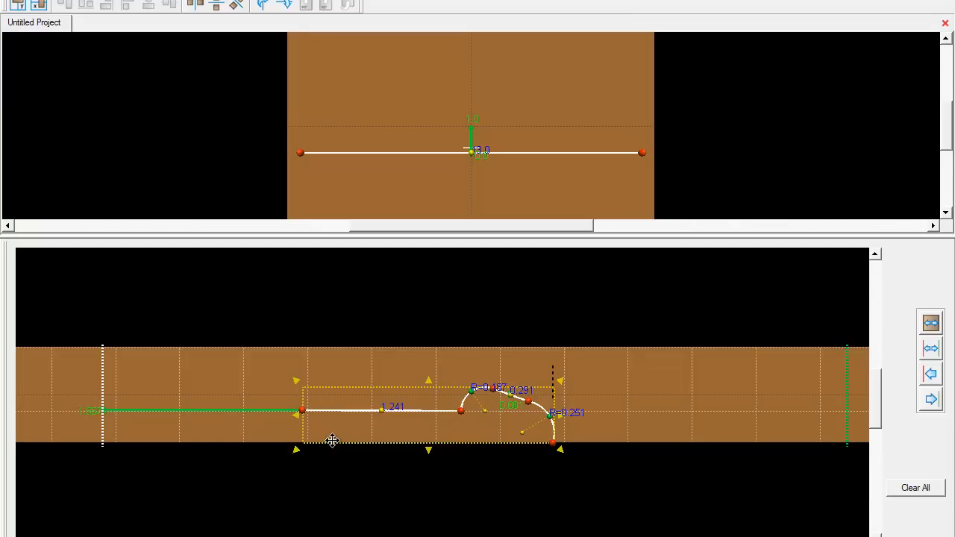
{"action": "mouse_move", "coordinate": [440, 414]}
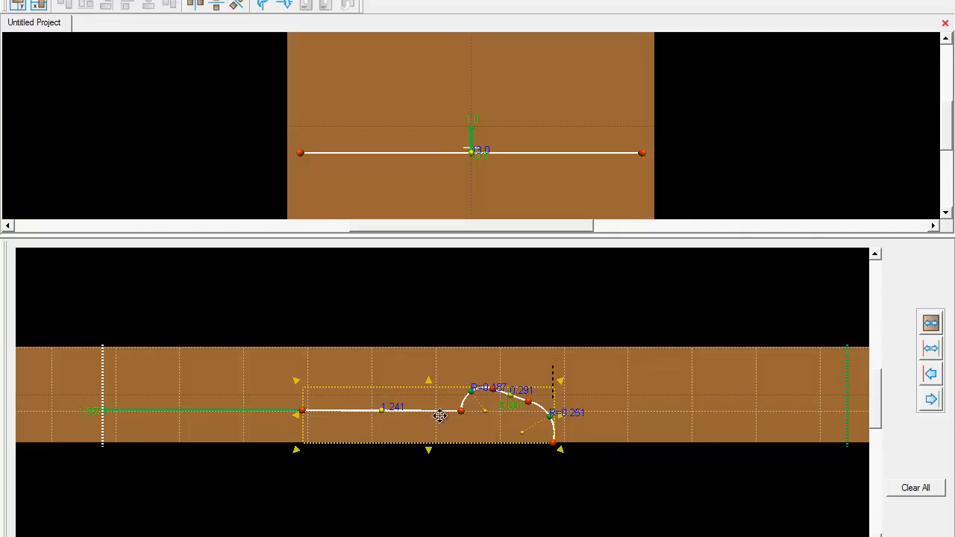
{"action": "mouse_move", "coordinate": [388, 422]}
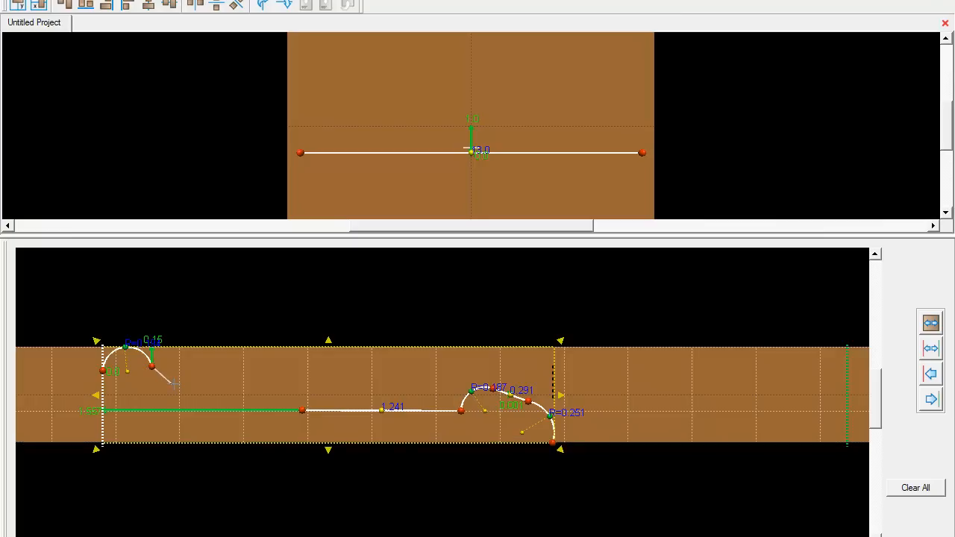
{"action": "left_click_drag", "start_coordinate": [152, 365], "coordinate": [173, 382]}
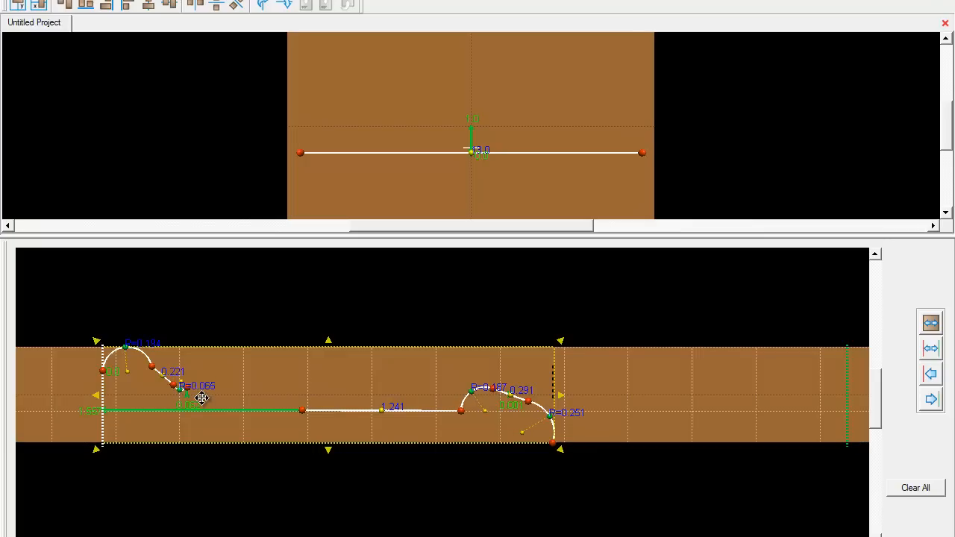
Clear the profile and redraw a rounded top followed by several small scalloped arcs
{"action": "left_click", "coordinate": [914, 486]}
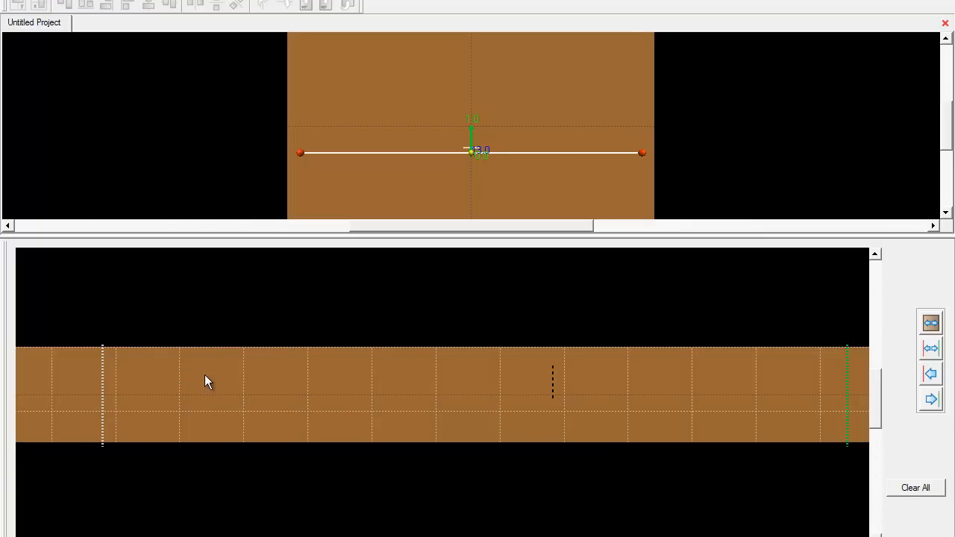
{"action": "mouse_move", "coordinate": [209, 381]}
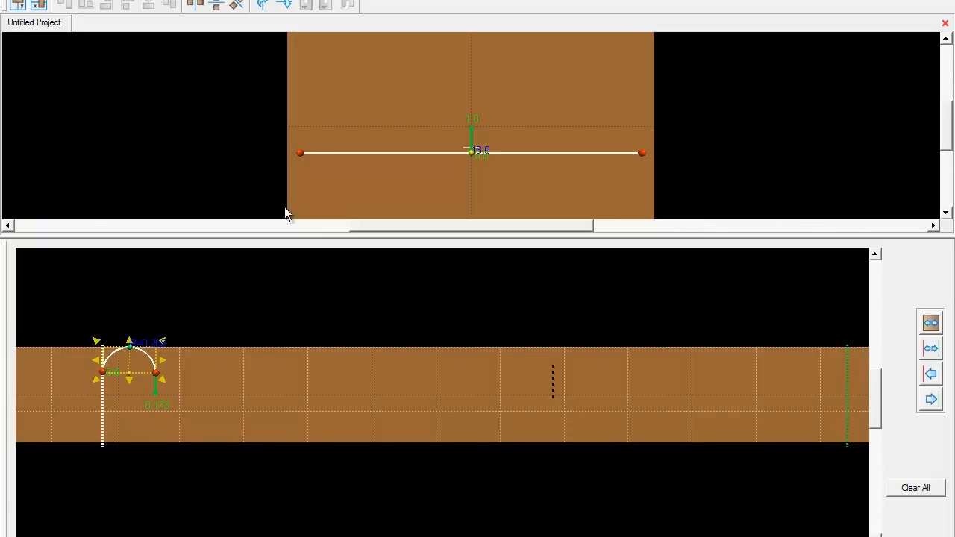
{"action": "mouse_move", "coordinate": [211, 315]}
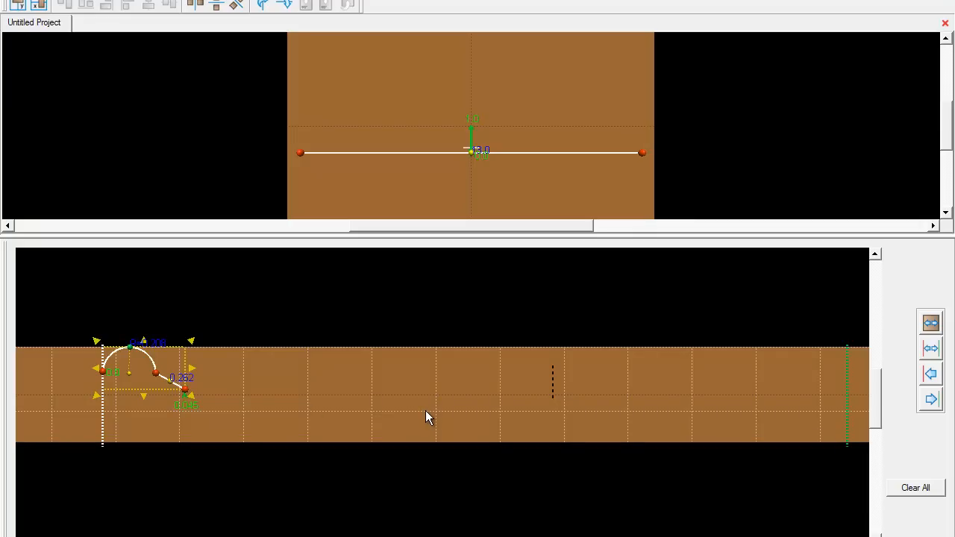
{"action": "mouse_move", "coordinate": [427, 416]}
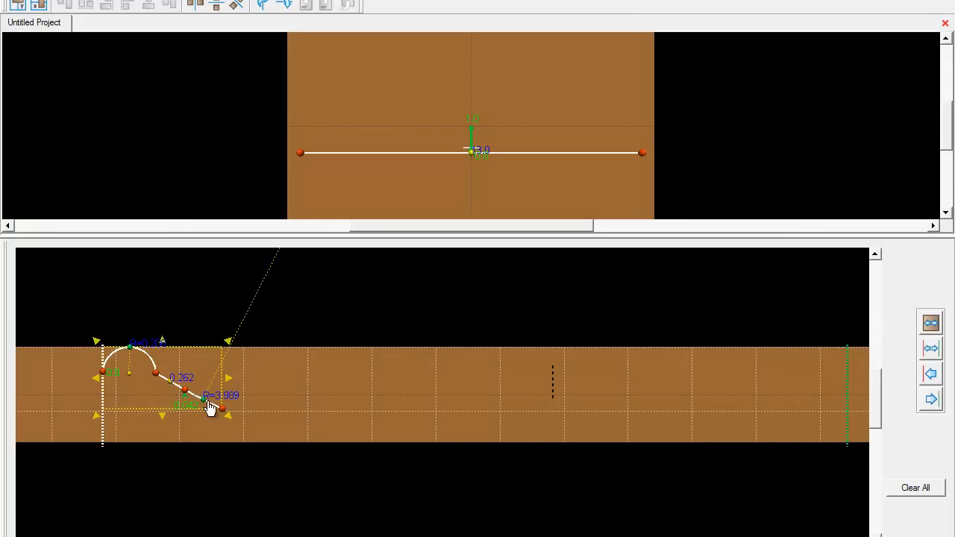
{"action": "left_click_drag", "start_coordinate": [209, 406], "coordinate": [216, 388]}
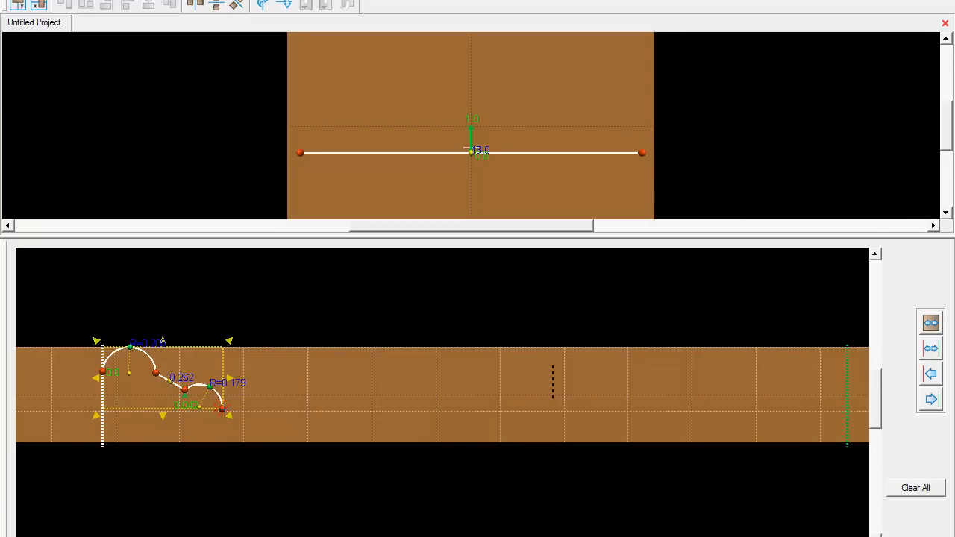
{"action": "left_click_drag", "start_coordinate": [227, 405], "coordinate": [237, 419]}
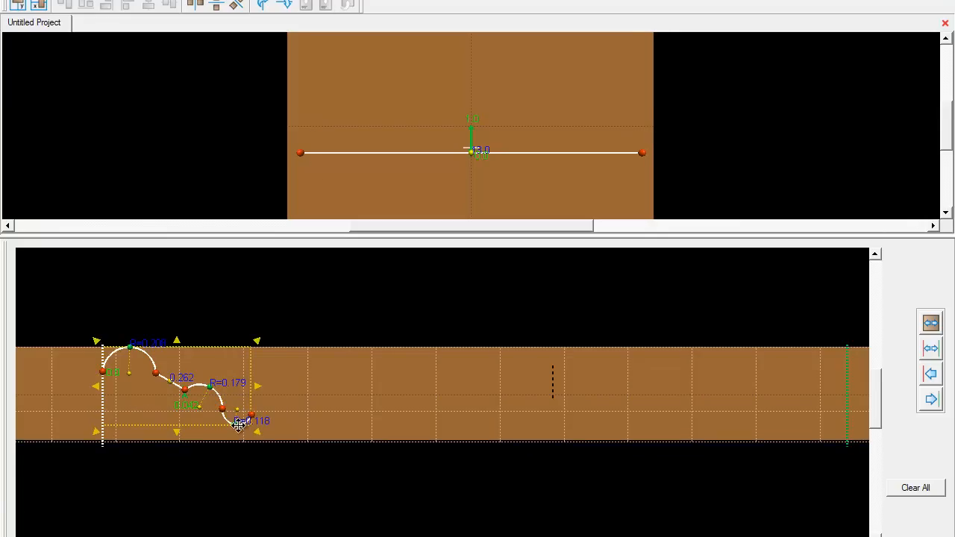
{"action": "left_click_drag", "start_coordinate": [237, 420], "coordinate": [245, 406]}
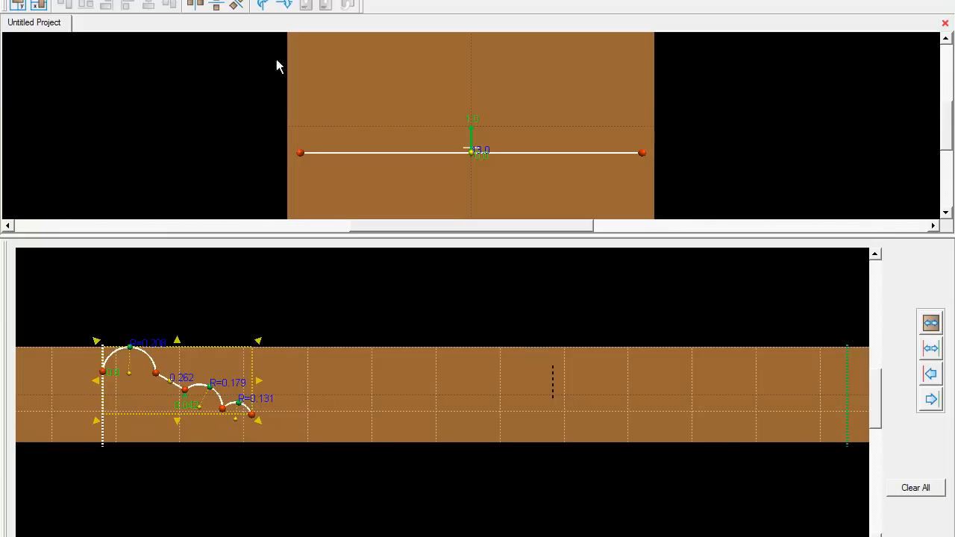
{"action": "mouse_move", "coordinate": [266, 415]}
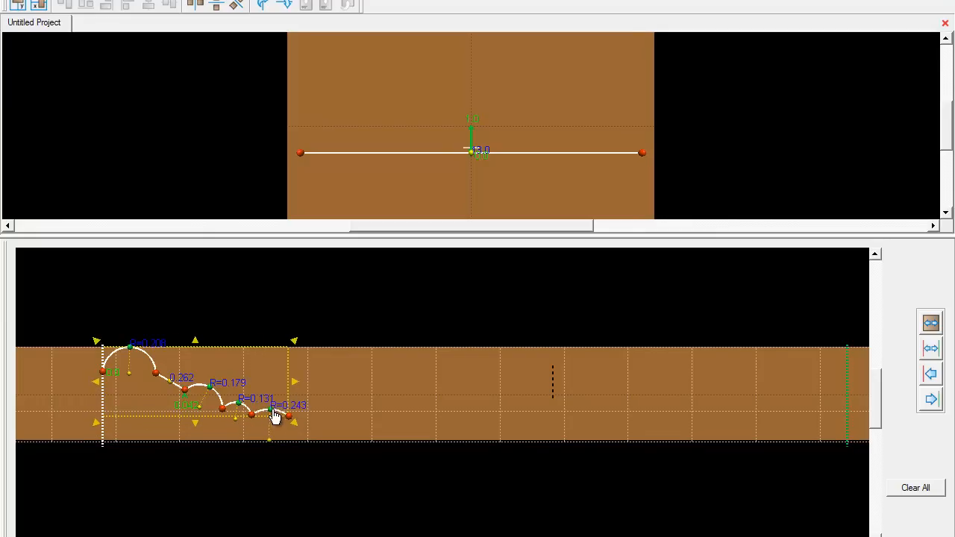
{"action": "left_click_drag", "start_coordinate": [271, 414], "coordinate": [272, 415]}
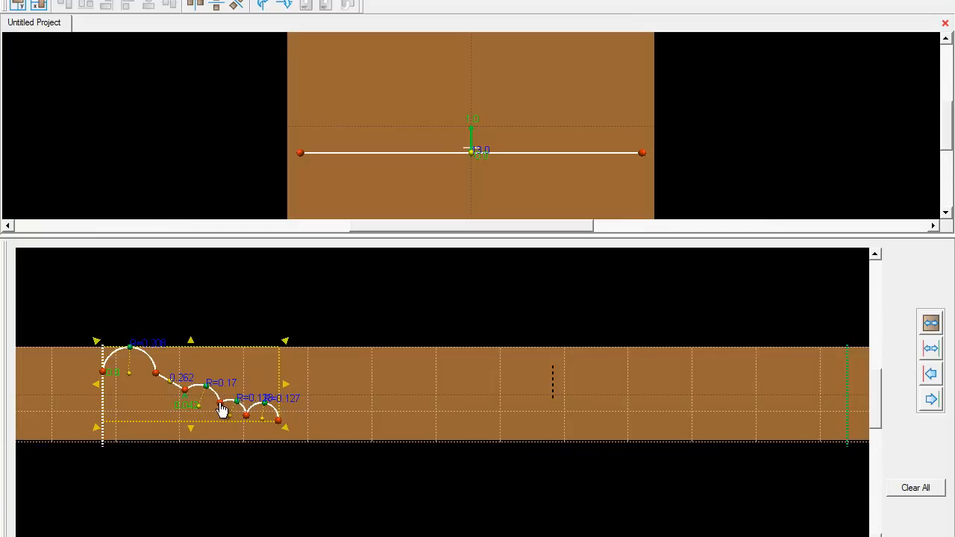
Extend the profile with a long flat run ending in a curved rise at the right
{"action": "left_click_drag", "start_coordinate": [221, 410], "coordinate": [246, 417]}
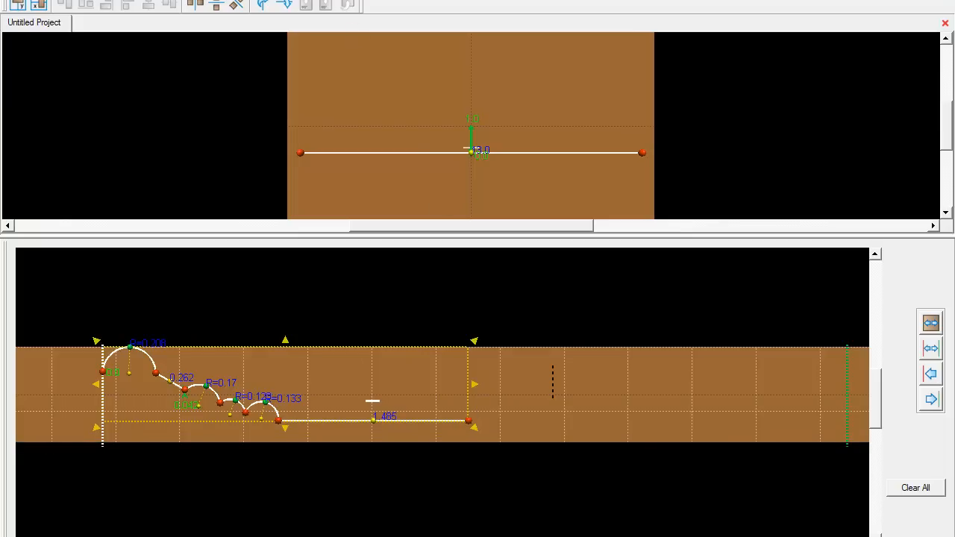
{"action": "mouse_move", "coordinate": [470, 289]}
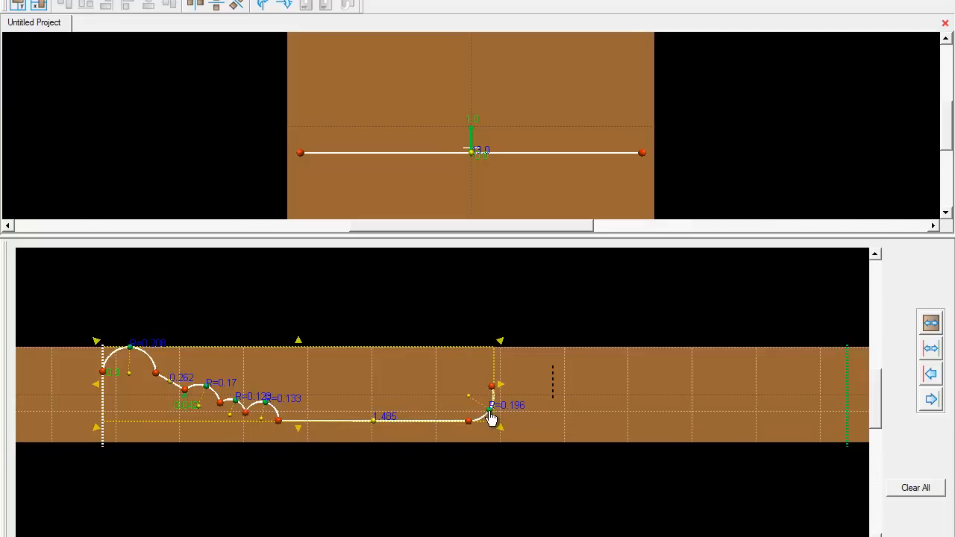
{"action": "left_click_drag", "start_coordinate": [491, 386], "coordinate": [474, 394]}
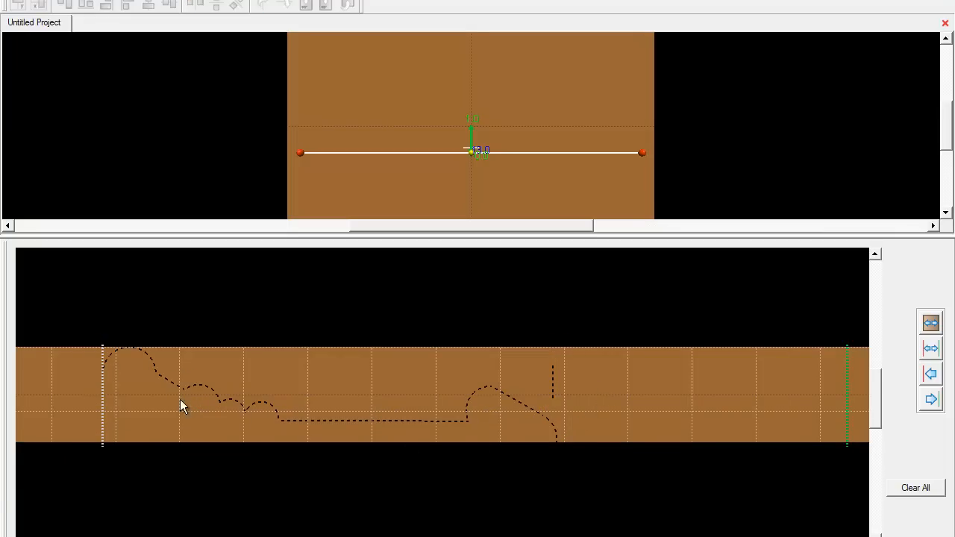
{"action": "mouse_move", "coordinate": [460, 427]}
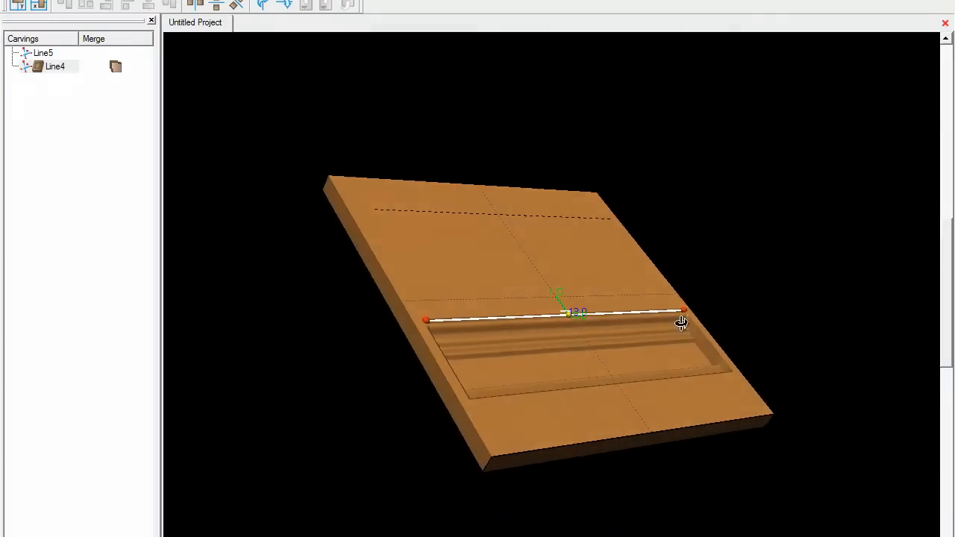
Turn the board to a top-down view showing the fancy molding swept along the line
{"action": "left_click_drag", "start_coordinate": [679, 321], "coordinate": [543, 449]}
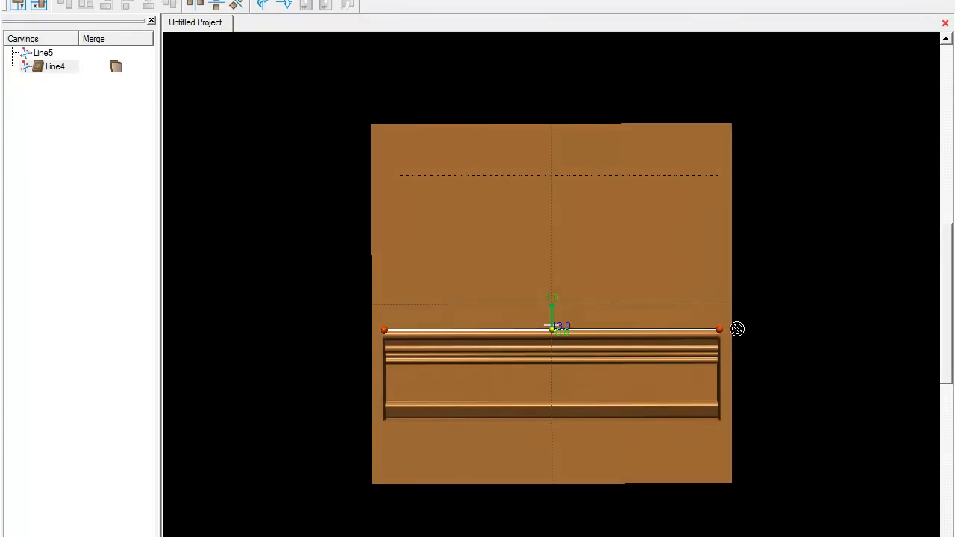
{"action": "mouse_move", "coordinate": [689, 417]}
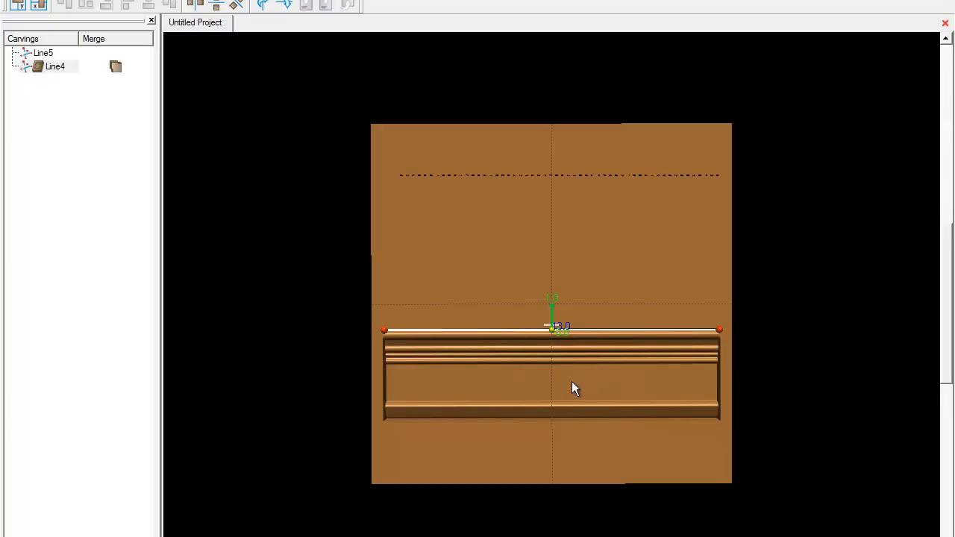
{"action": "mouse_move", "coordinate": [539, 315]}
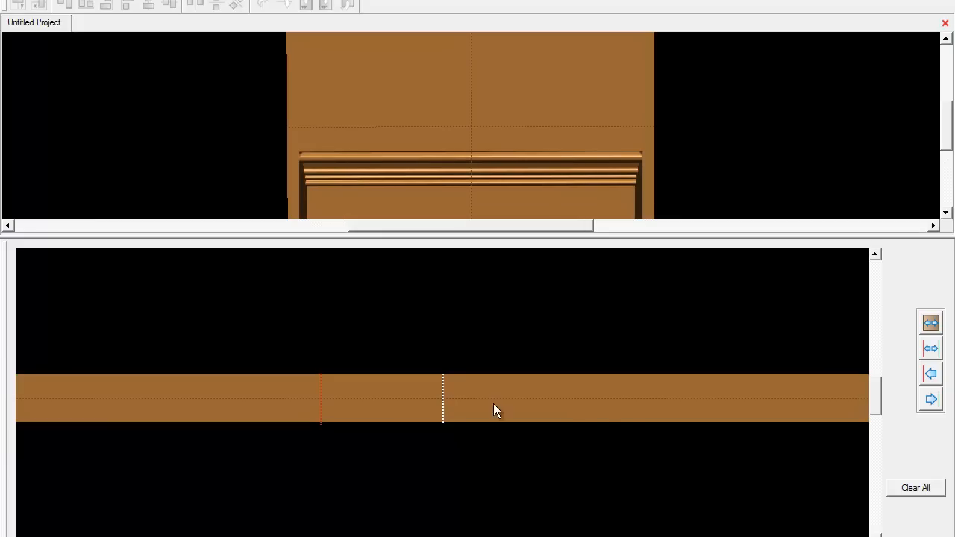
{"action": "mouse_move", "coordinate": [321, 406]}
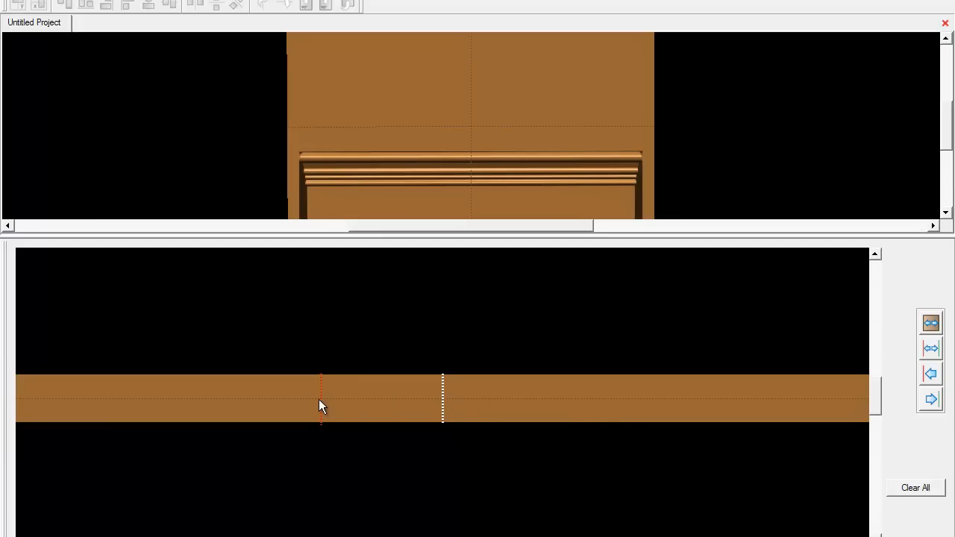
{"action": "mouse_move", "coordinate": [440, 406]}
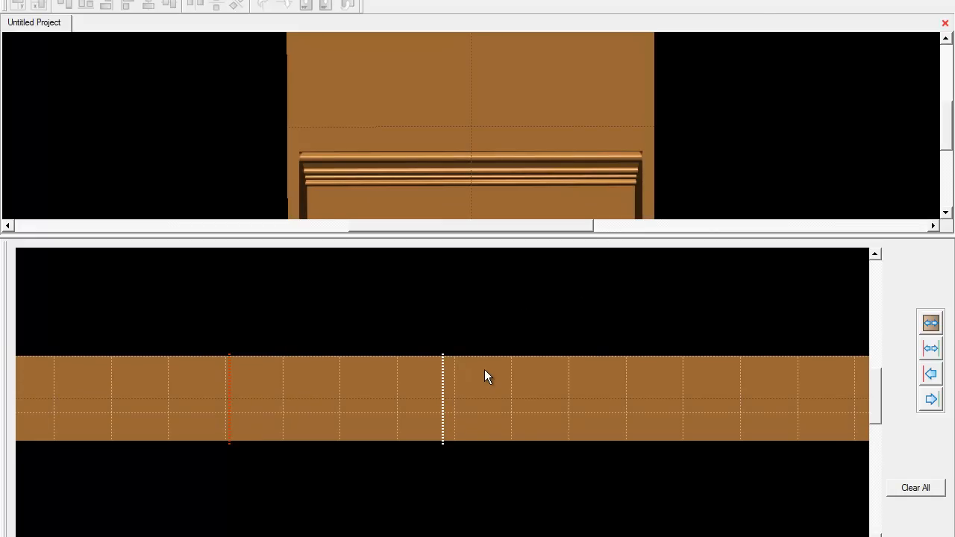
{"action": "mouse_move", "coordinate": [531, 409]}
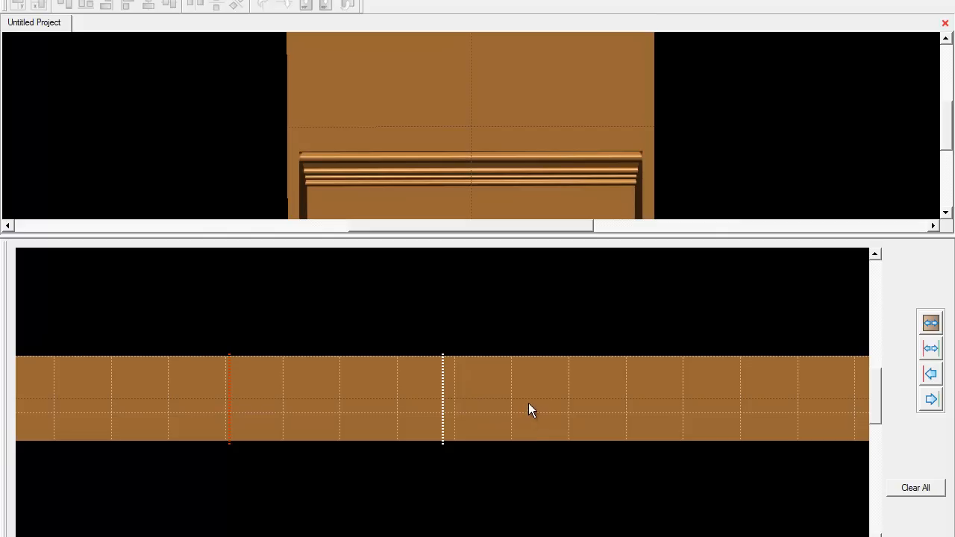
{"action": "mouse_move", "coordinate": [718, 131]}
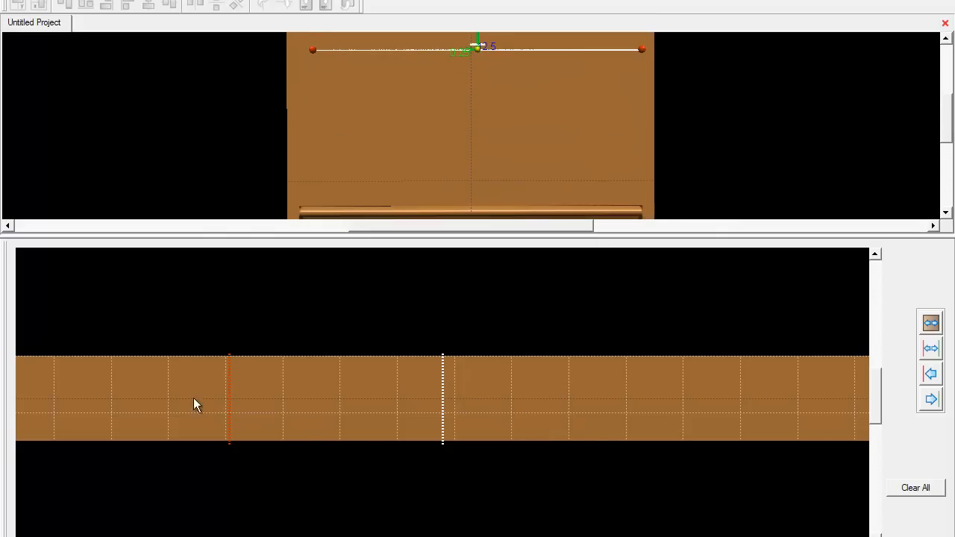
{"action": "mouse_move", "coordinate": [396, 415]}
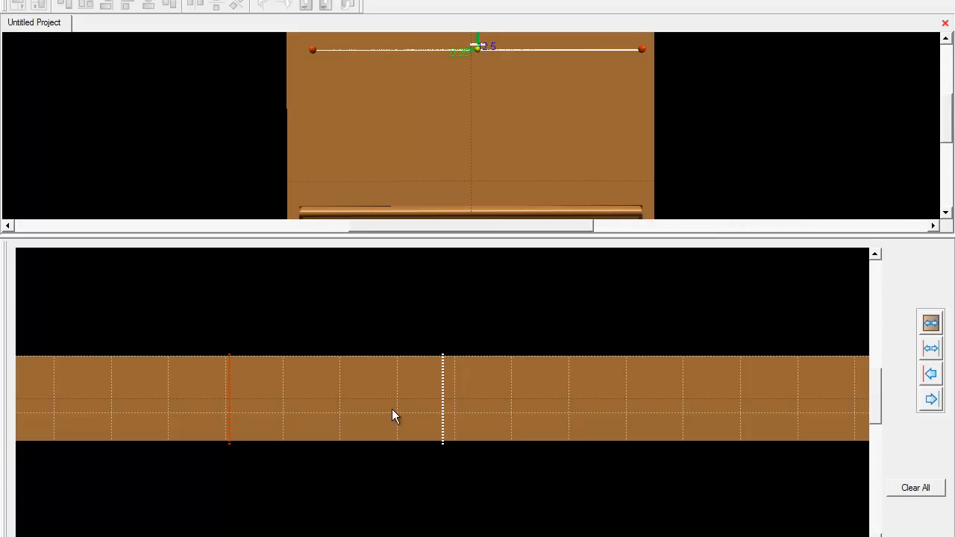
{"action": "mouse_move", "coordinate": [331, 416]}
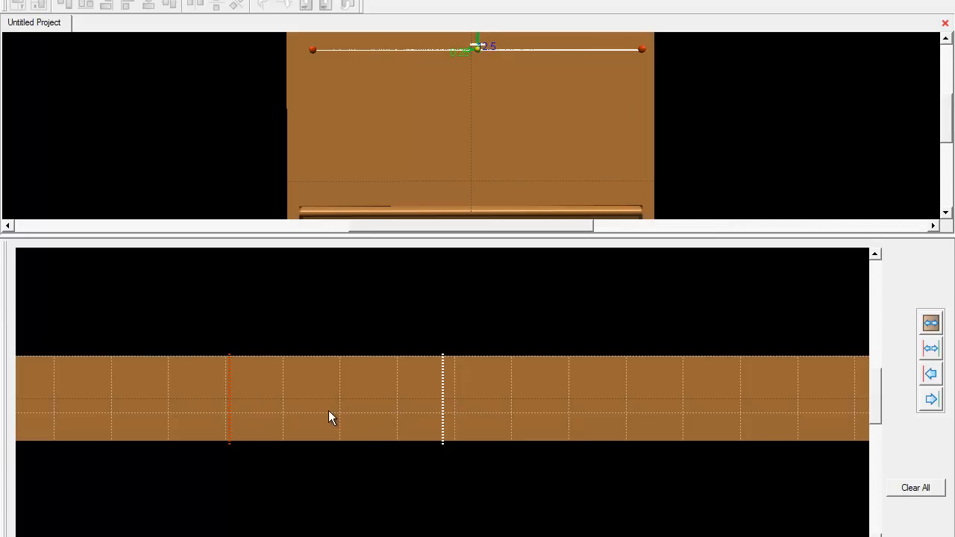
{"action": "mouse_move", "coordinate": [191, 412]}
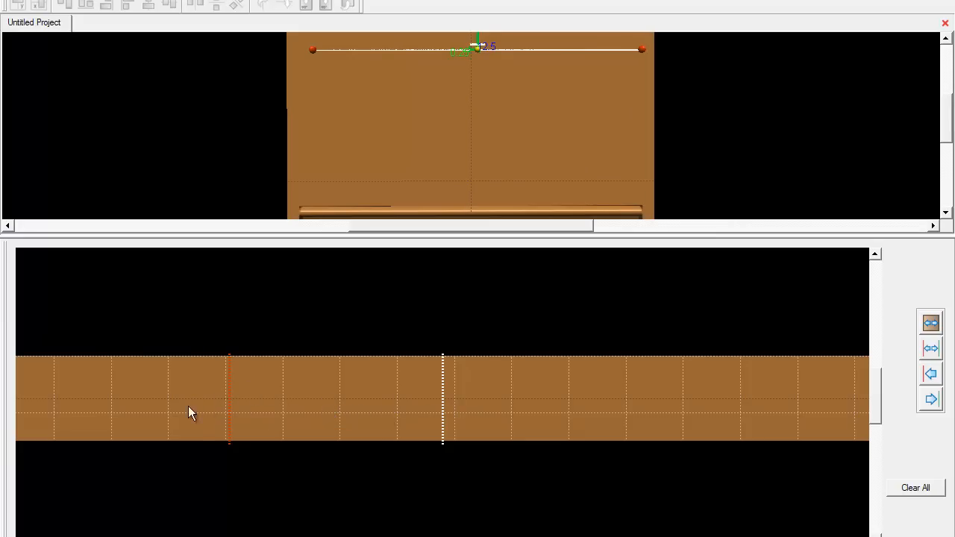
{"action": "mouse_move", "coordinate": [381, 414]}
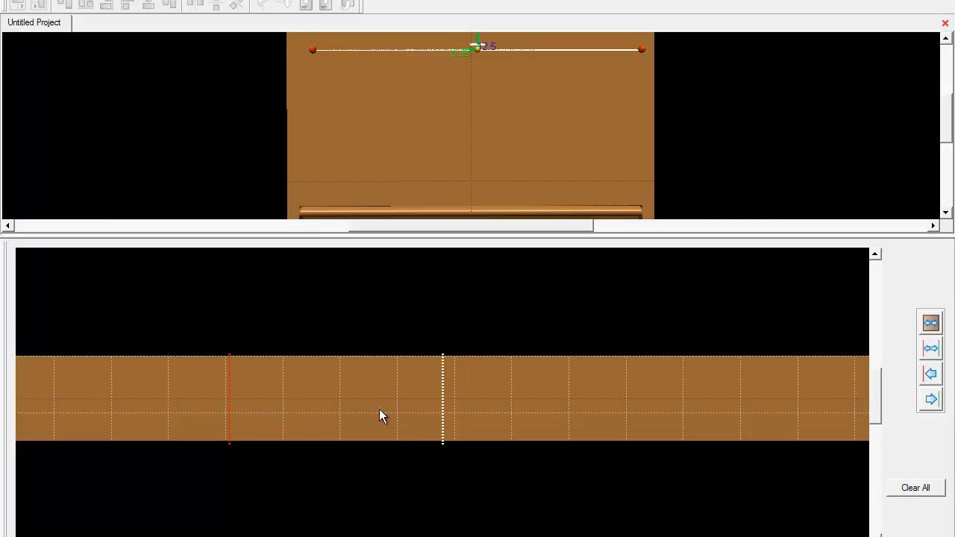
{"action": "mouse_move", "coordinate": [232, 411]}
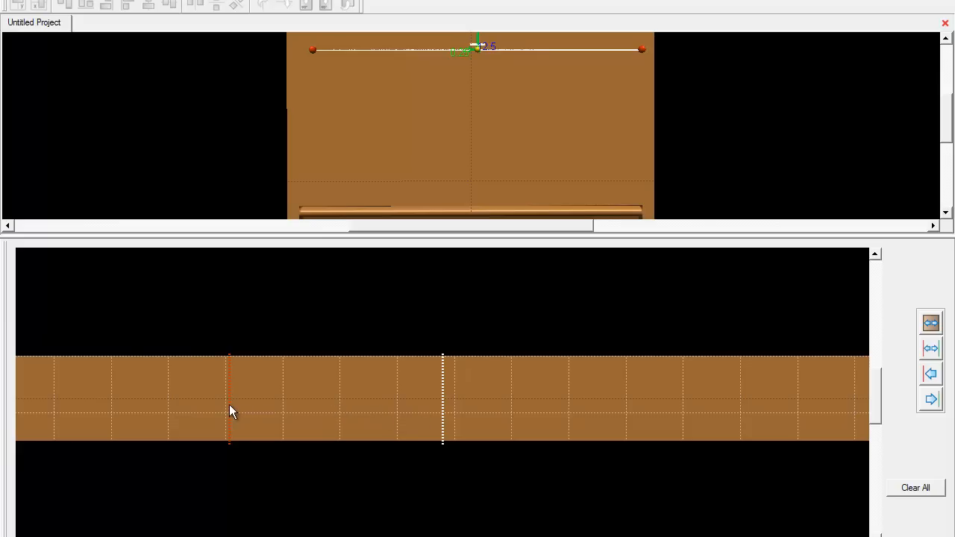
{"action": "mouse_move", "coordinate": [105, 412]}
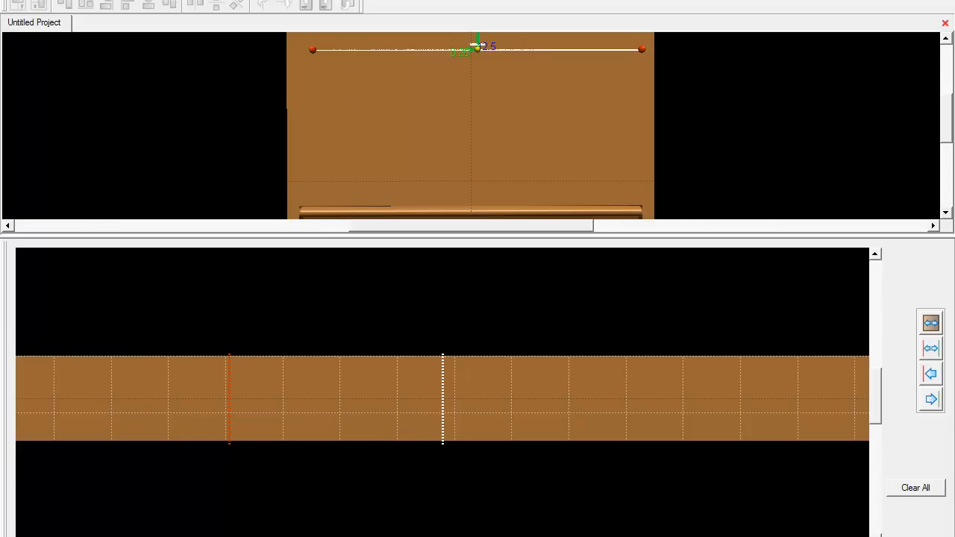
{"action": "mouse_move", "coordinate": [95, 370]}
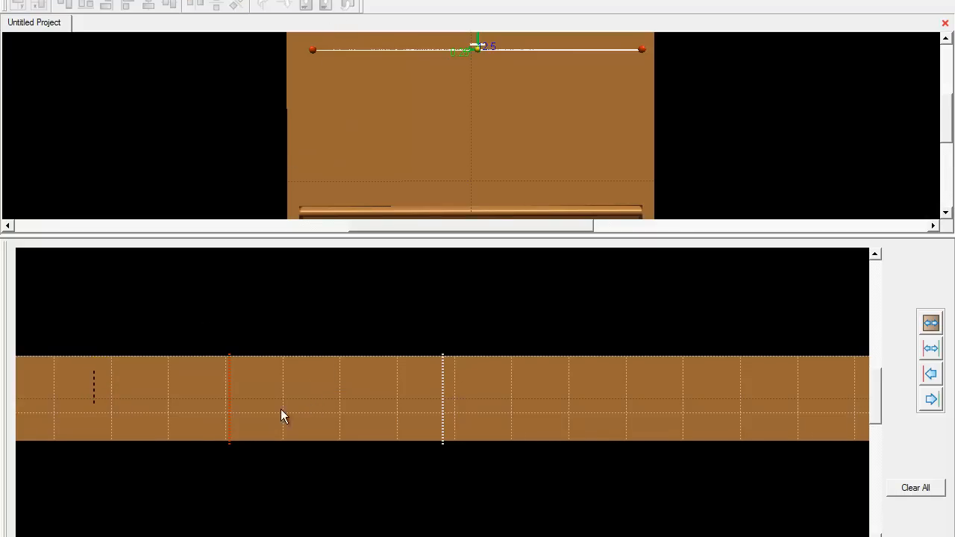
{"action": "mouse_move", "coordinate": [248, 406]}
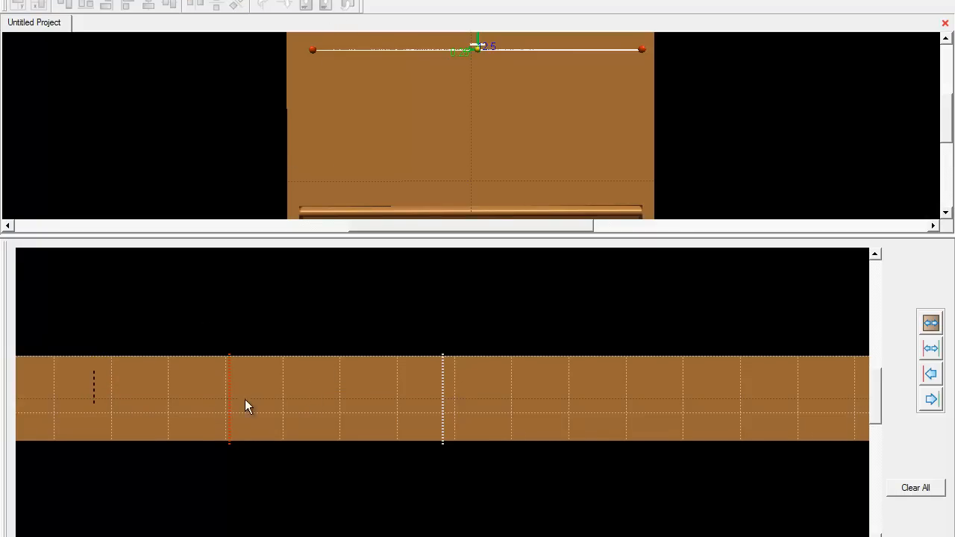
{"action": "mouse_move", "coordinate": [310, 395]}
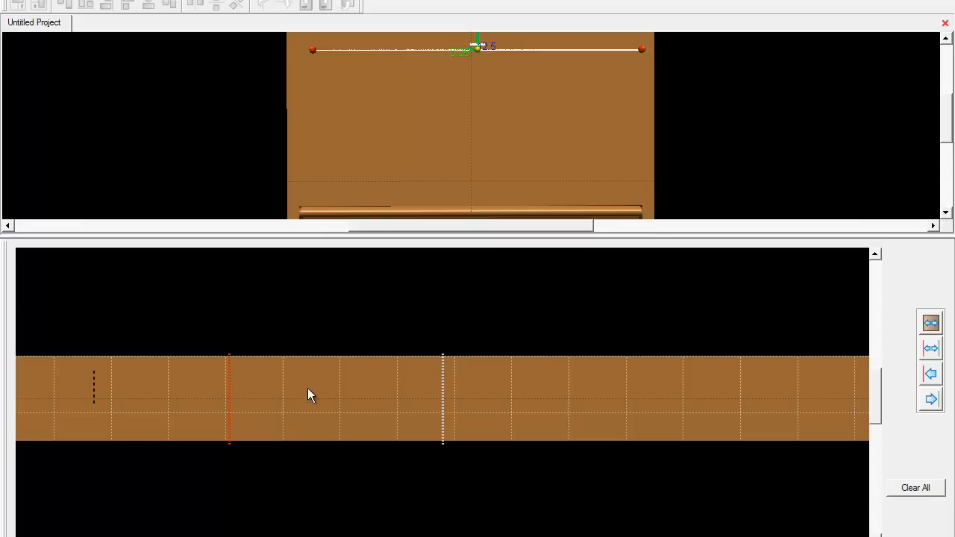
{"action": "mouse_move", "coordinate": [343, 379]}
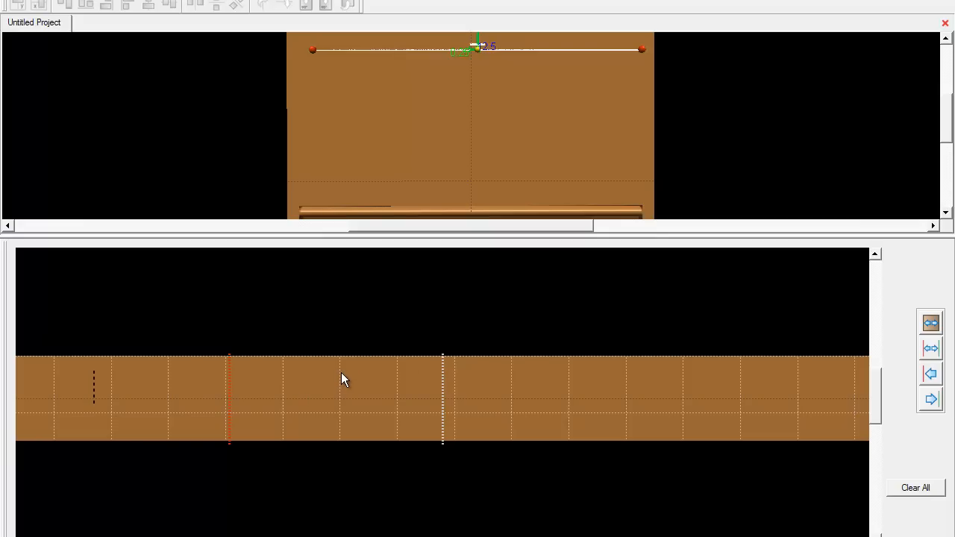
{"action": "mouse_move", "coordinate": [382, 364]}
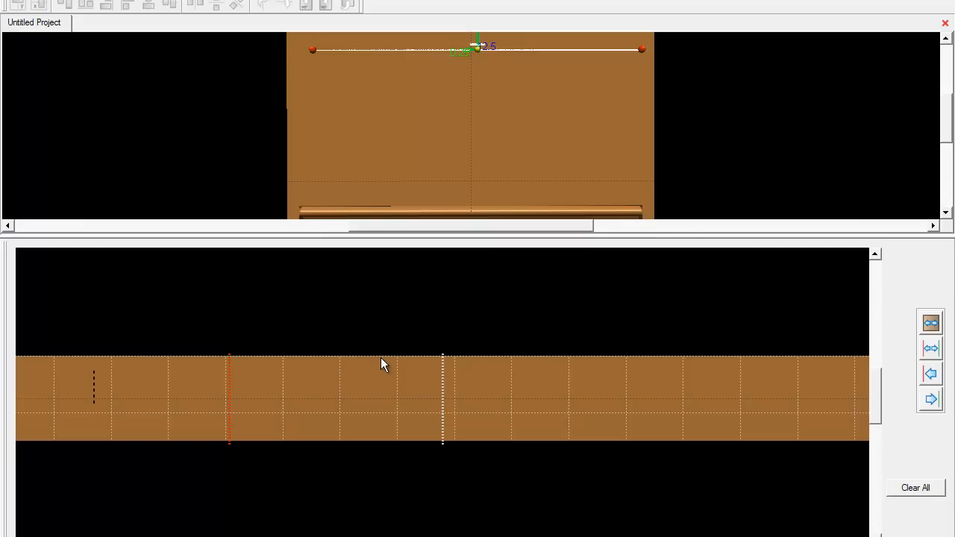
{"action": "mouse_move", "coordinate": [364, 370]}
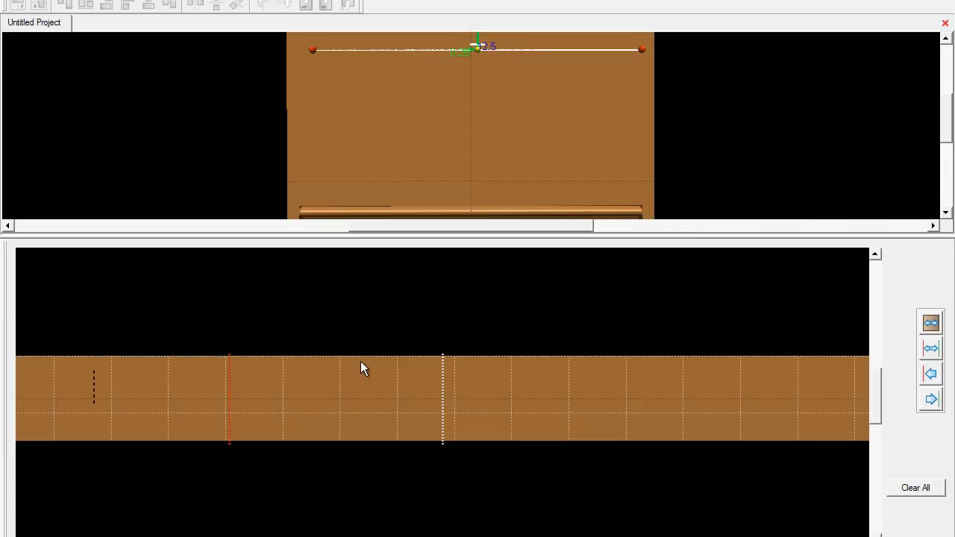
{"action": "mouse_move", "coordinate": [395, 337]}
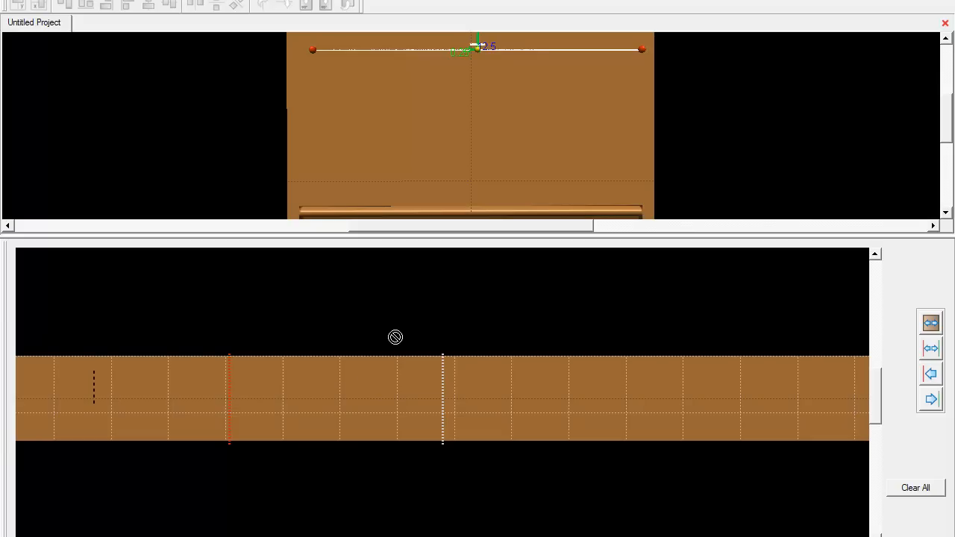
{"action": "mouse_move", "coordinate": [395, 337]}
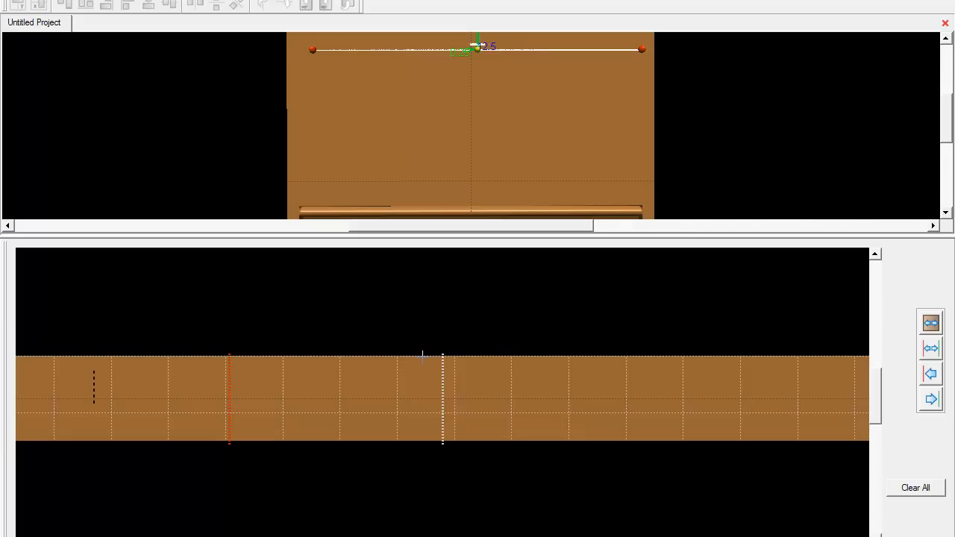
Draw the rabbet step and the slanted line rising to the top edge, and finish the profile
{"action": "left_click_drag", "start_coordinate": [229, 400], "coordinate": [421, 356]}
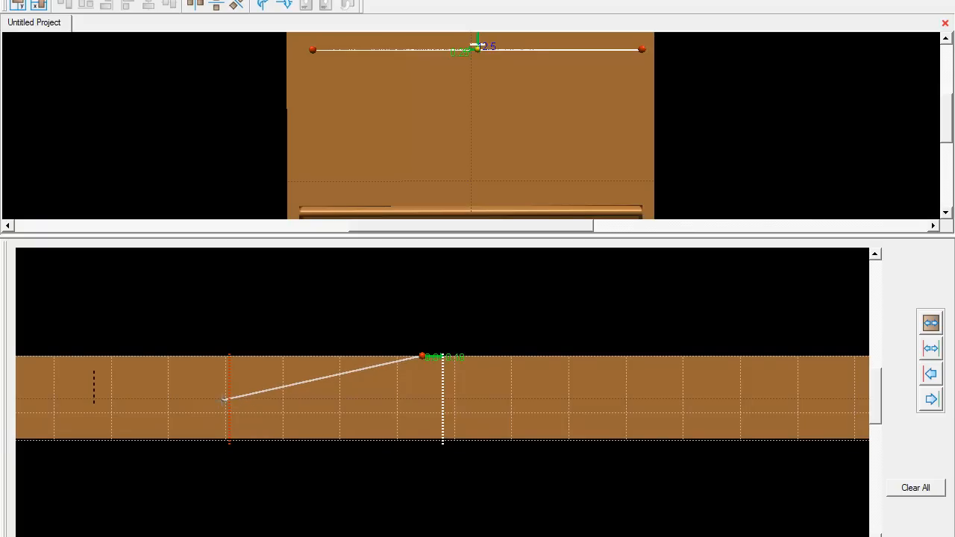
{"action": "left_click_drag", "start_coordinate": [229, 400], "coordinate": [165, 409]}
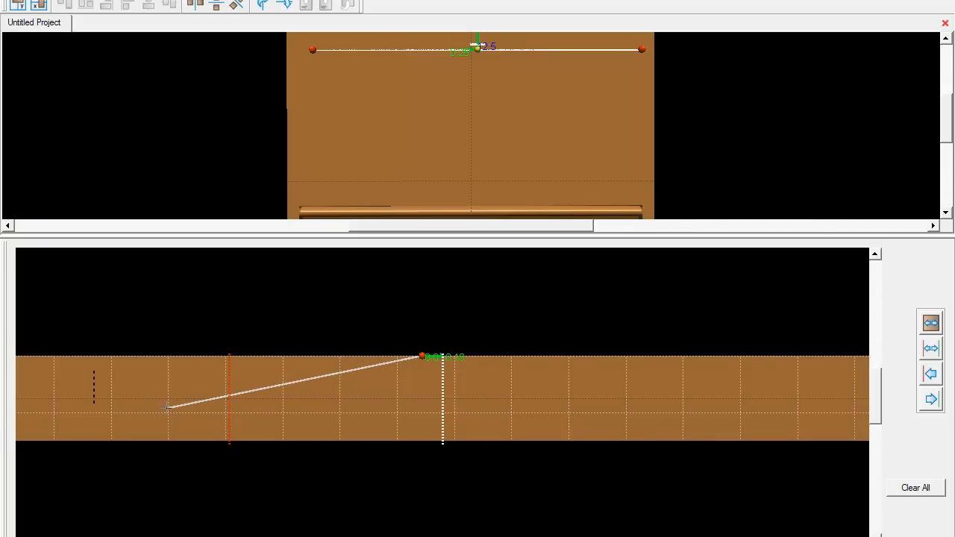
{"action": "left_click", "coordinate": [298, 381]}
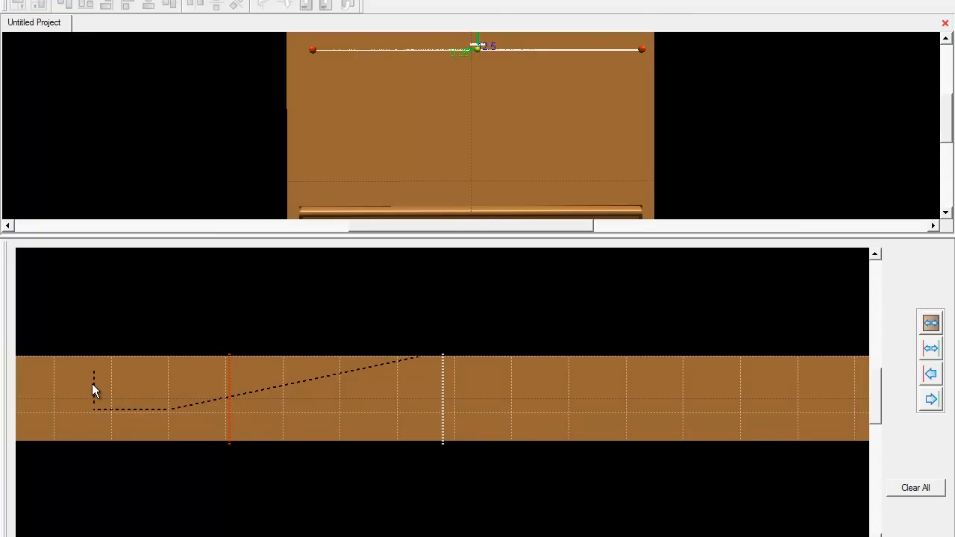
{"action": "mouse_move", "coordinate": [118, 394]}
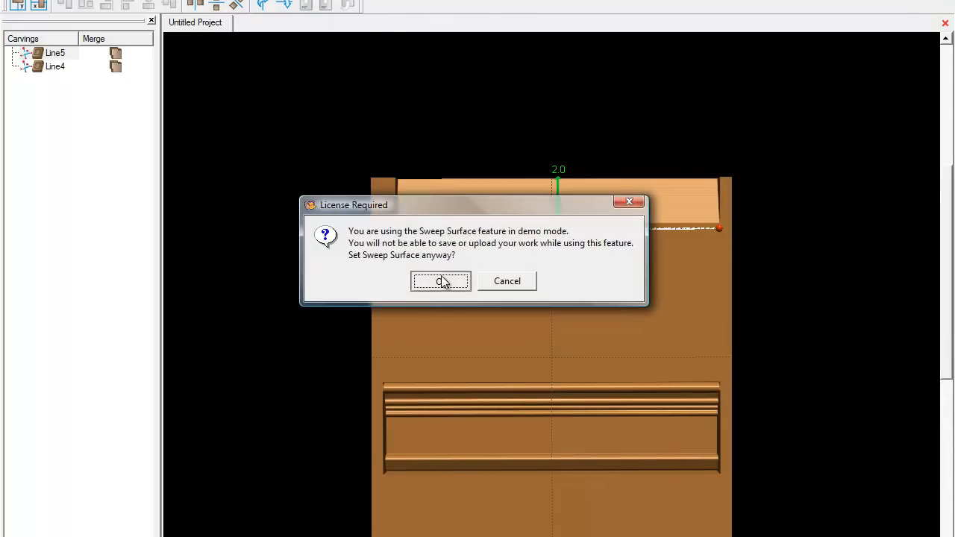
Accept demo mode and adjust the angled rabbet profile to sweep it along the upper line
{"action": "left_click", "coordinate": [440, 281]}
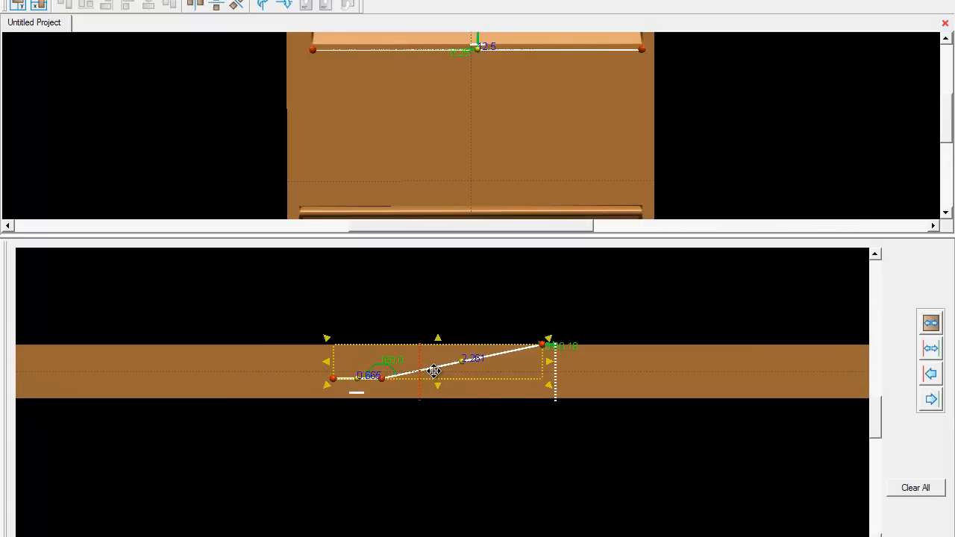
{"action": "mouse_move", "coordinate": [436, 365]}
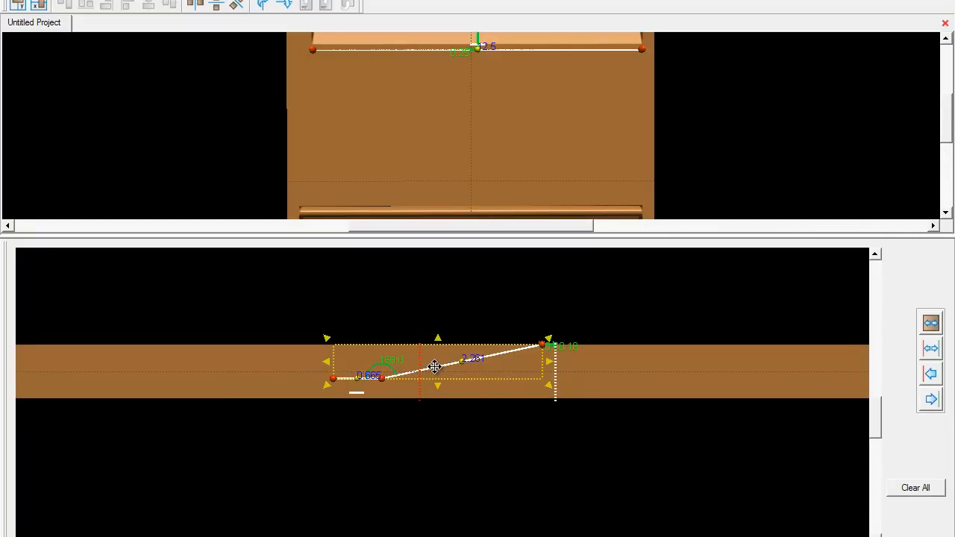
{"action": "left_click_drag", "start_coordinate": [436, 367], "coordinate": [647, 367]}
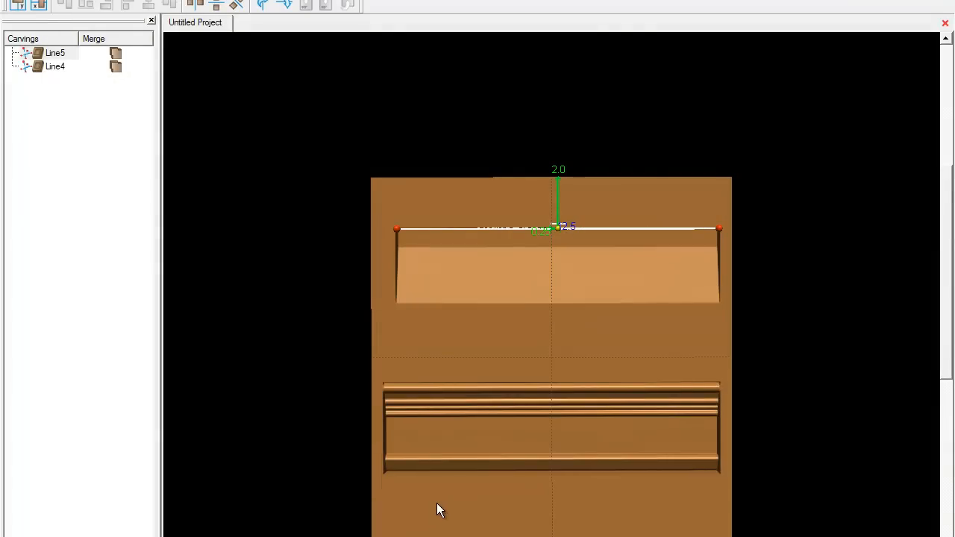
{"action": "mouse_move", "coordinate": [457, 370]}
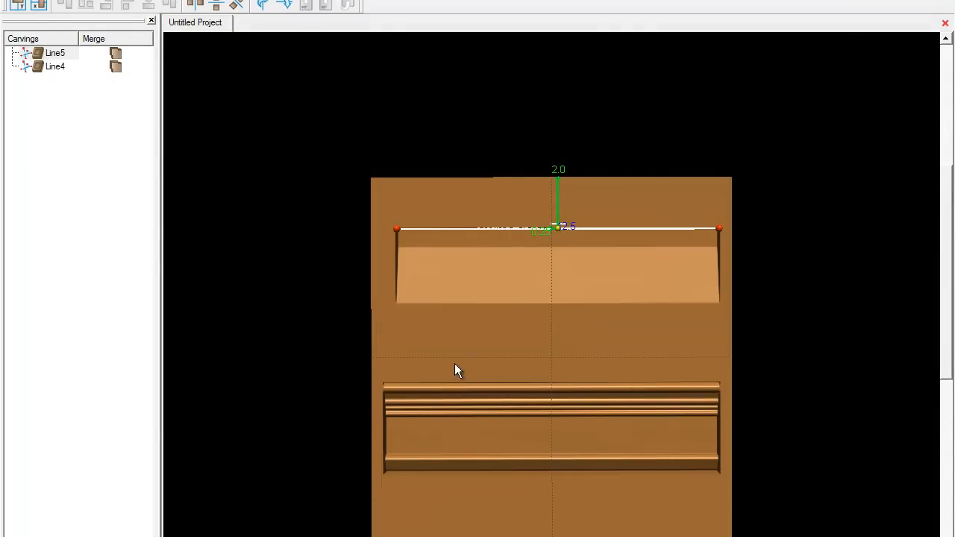
{"action": "left_click_drag", "start_coordinate": [456, 370], "coordinate": [519, 361]}
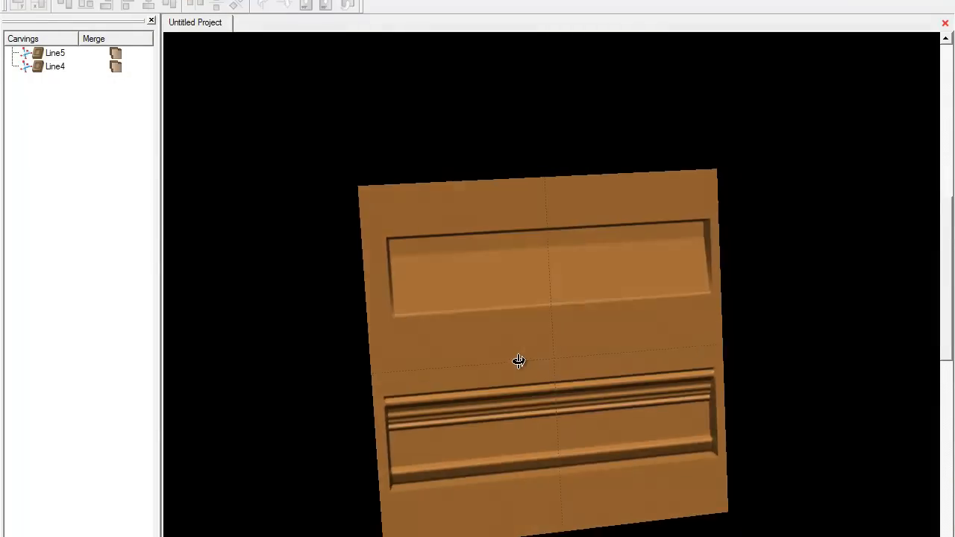
{"action": "left_click_drag", "start_coordinate": [519, 360], "coordinate": [510, 251]}
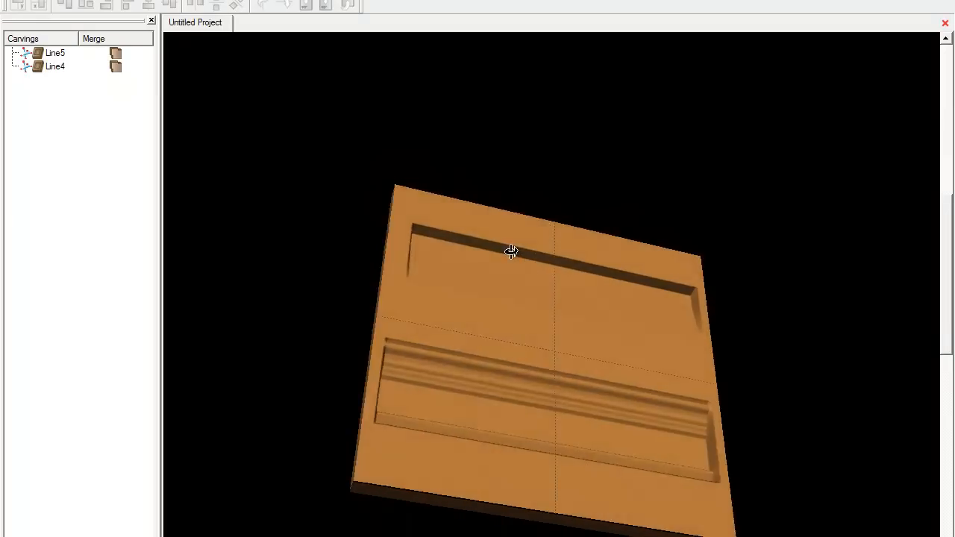
{"action": "left_click_drag", "start_coordinate": [510, 250], "coordinate": [561, 323]}
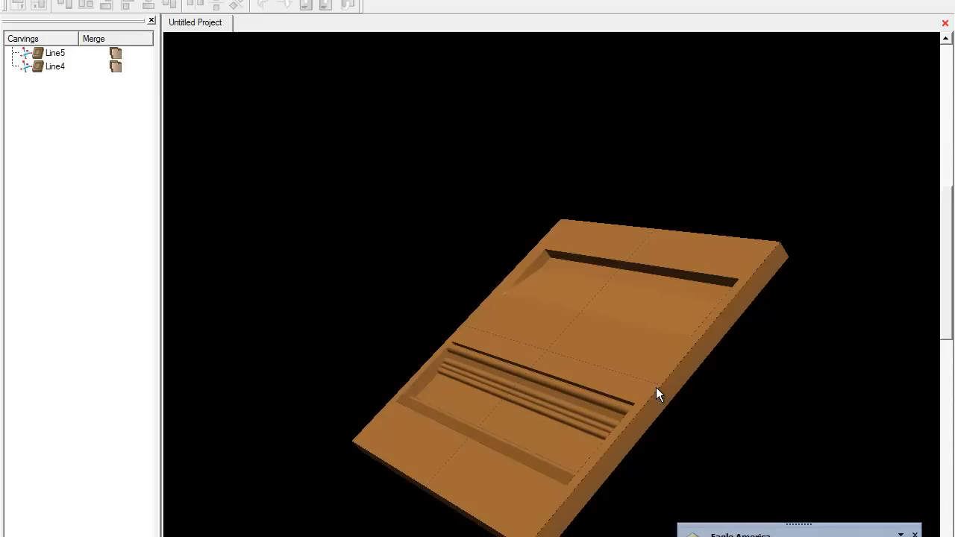
{"action": "mouse_move", "coordinate": [620, 472]}
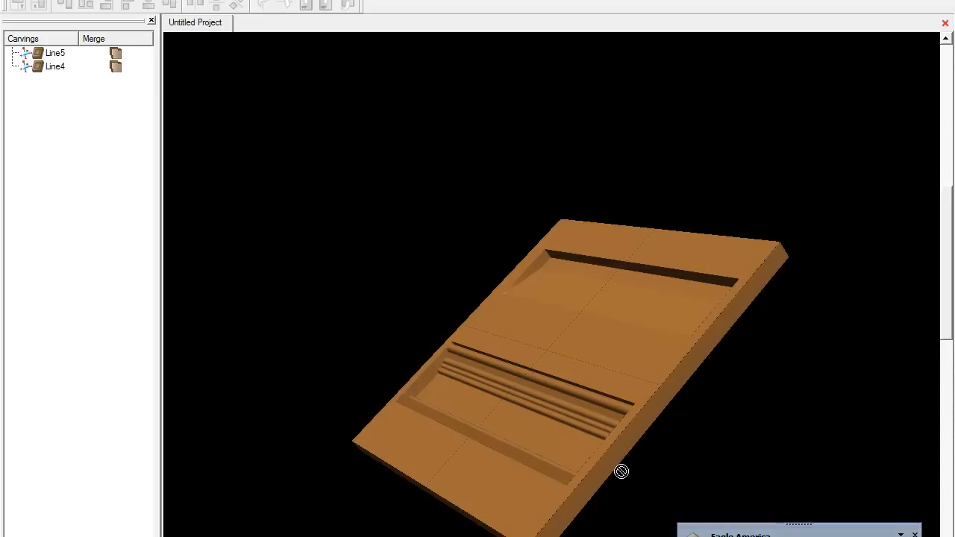
{"action": "mouse_move", "coordinate": [671, 352]}
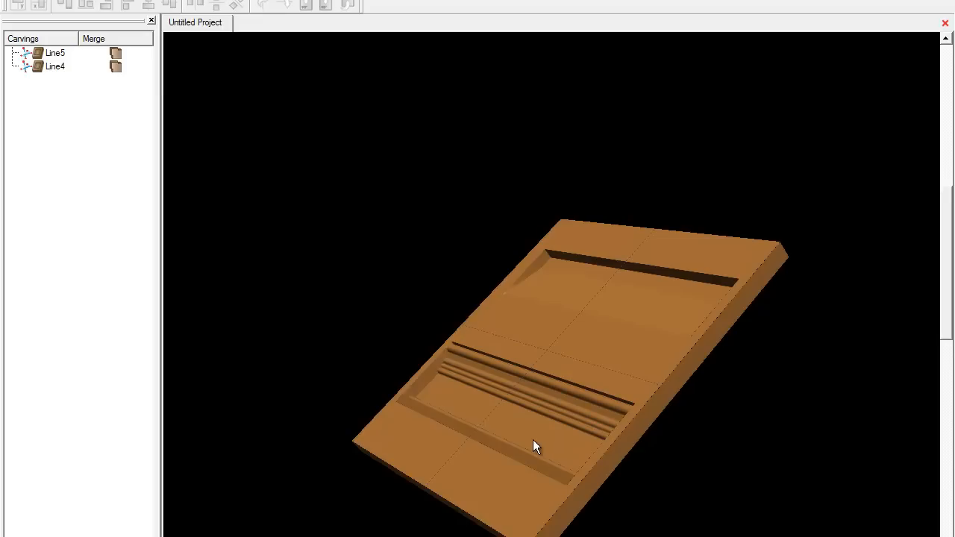
{"action": "mouse_move", "coordinate": [600, 489]}
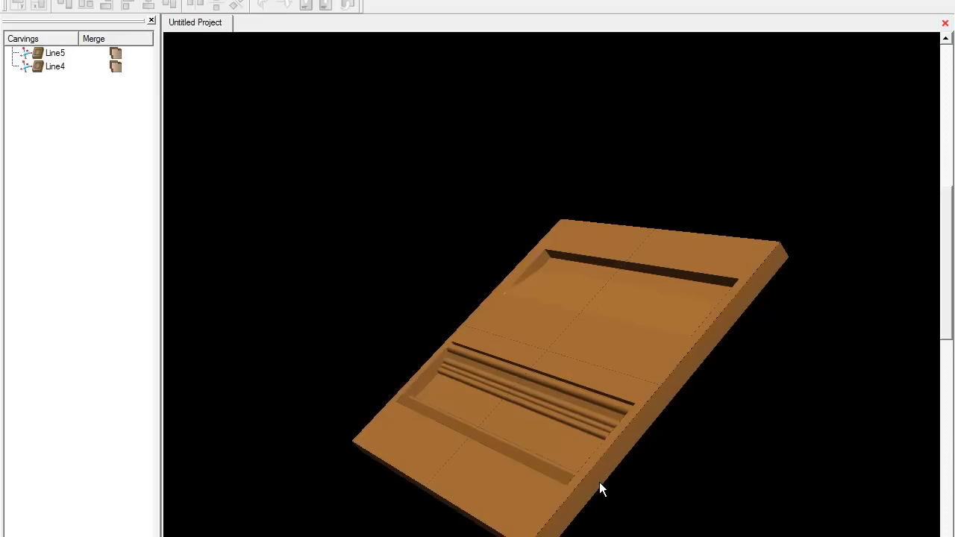
{"action": "left_click_drag", "start_coordinate": [602, 489], "coordinate": [629, 454]}
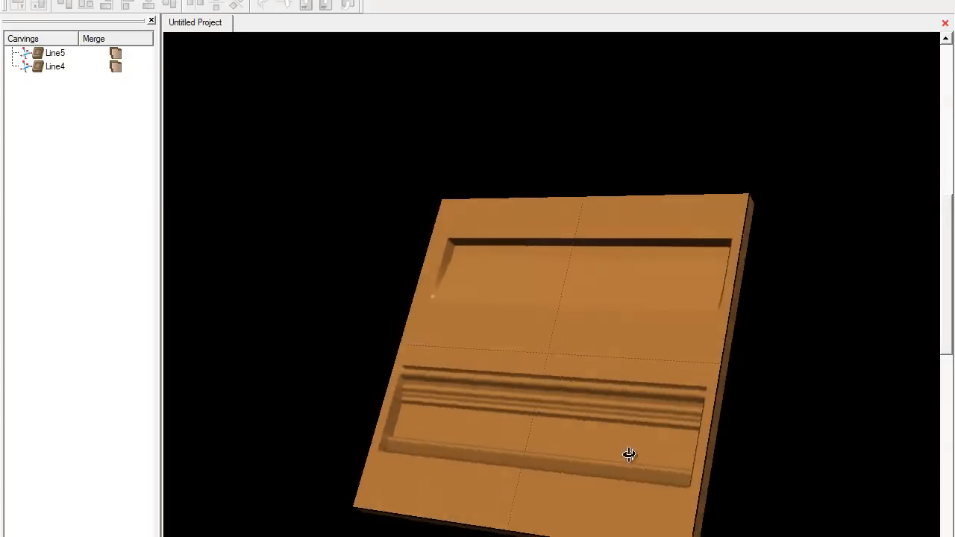
{"action": "left_click_drag", "start_coordinate": [629, 453], "coordinate": [694, 507]}
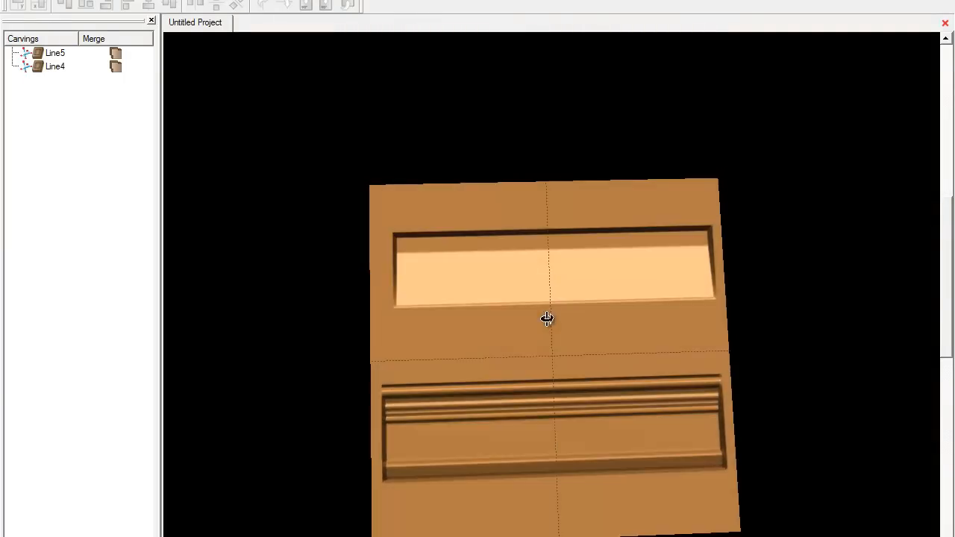
{"action": "left_click_drag", "start_coordinate": [548, 319], "coordinate": [554, 302]}
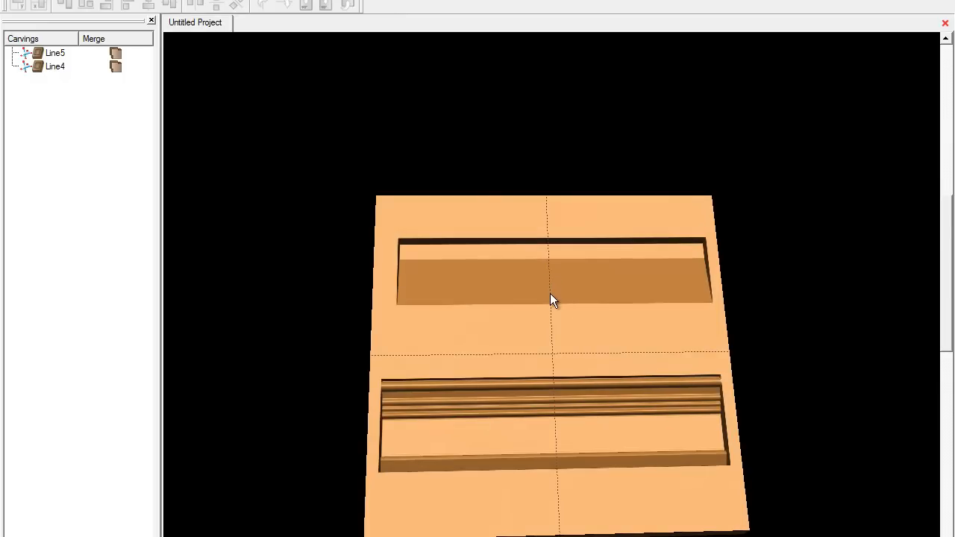